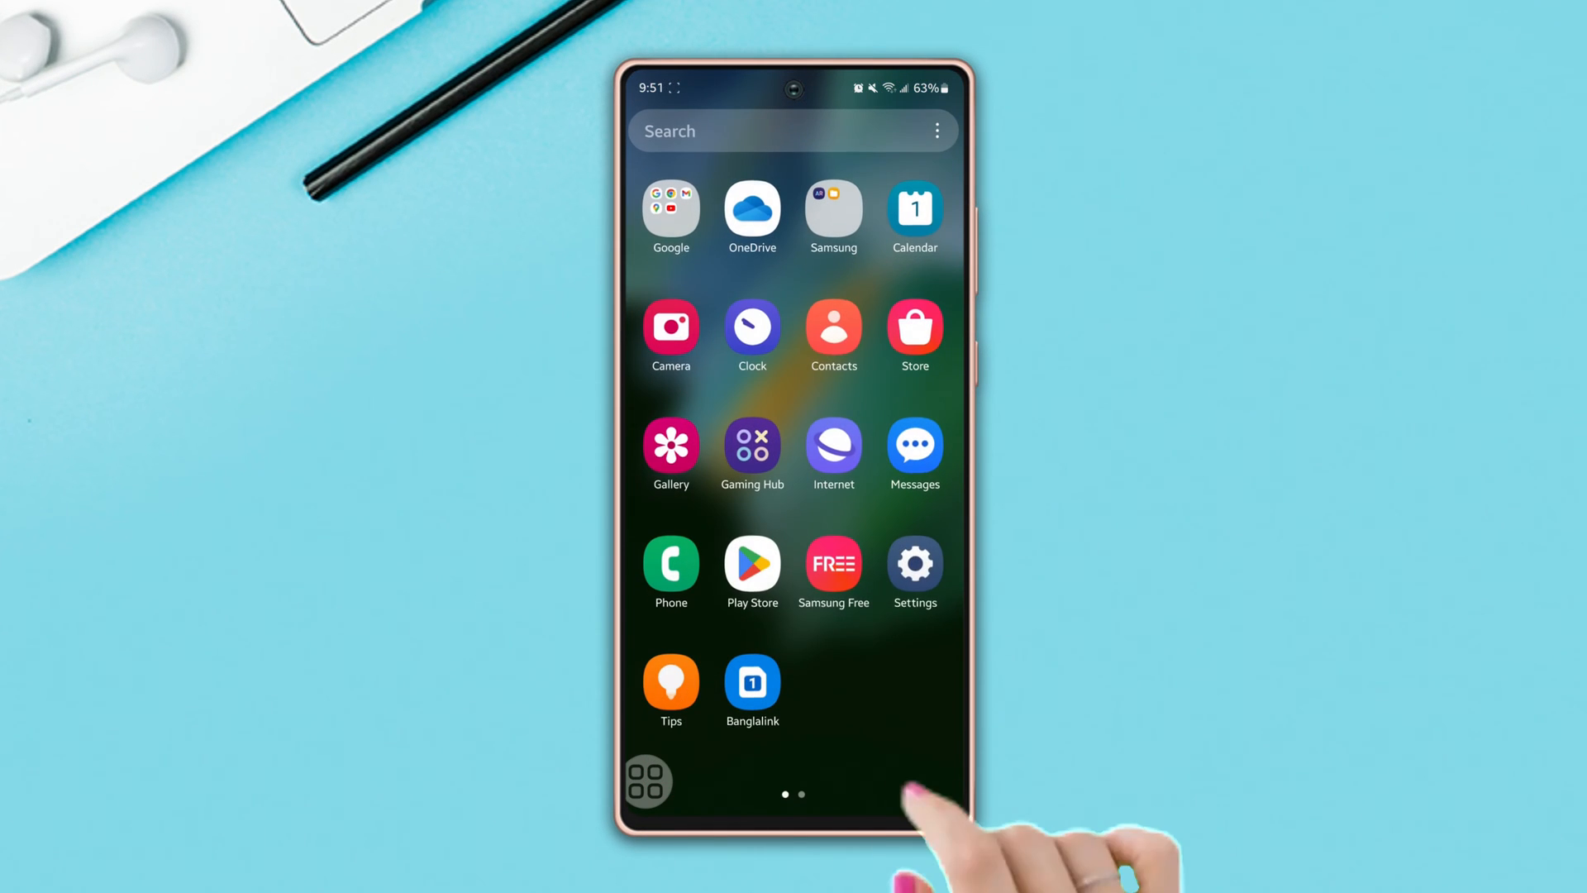
Switch off the Eye comfort shield toggle under Display and return to the main list.
click(916, 562)
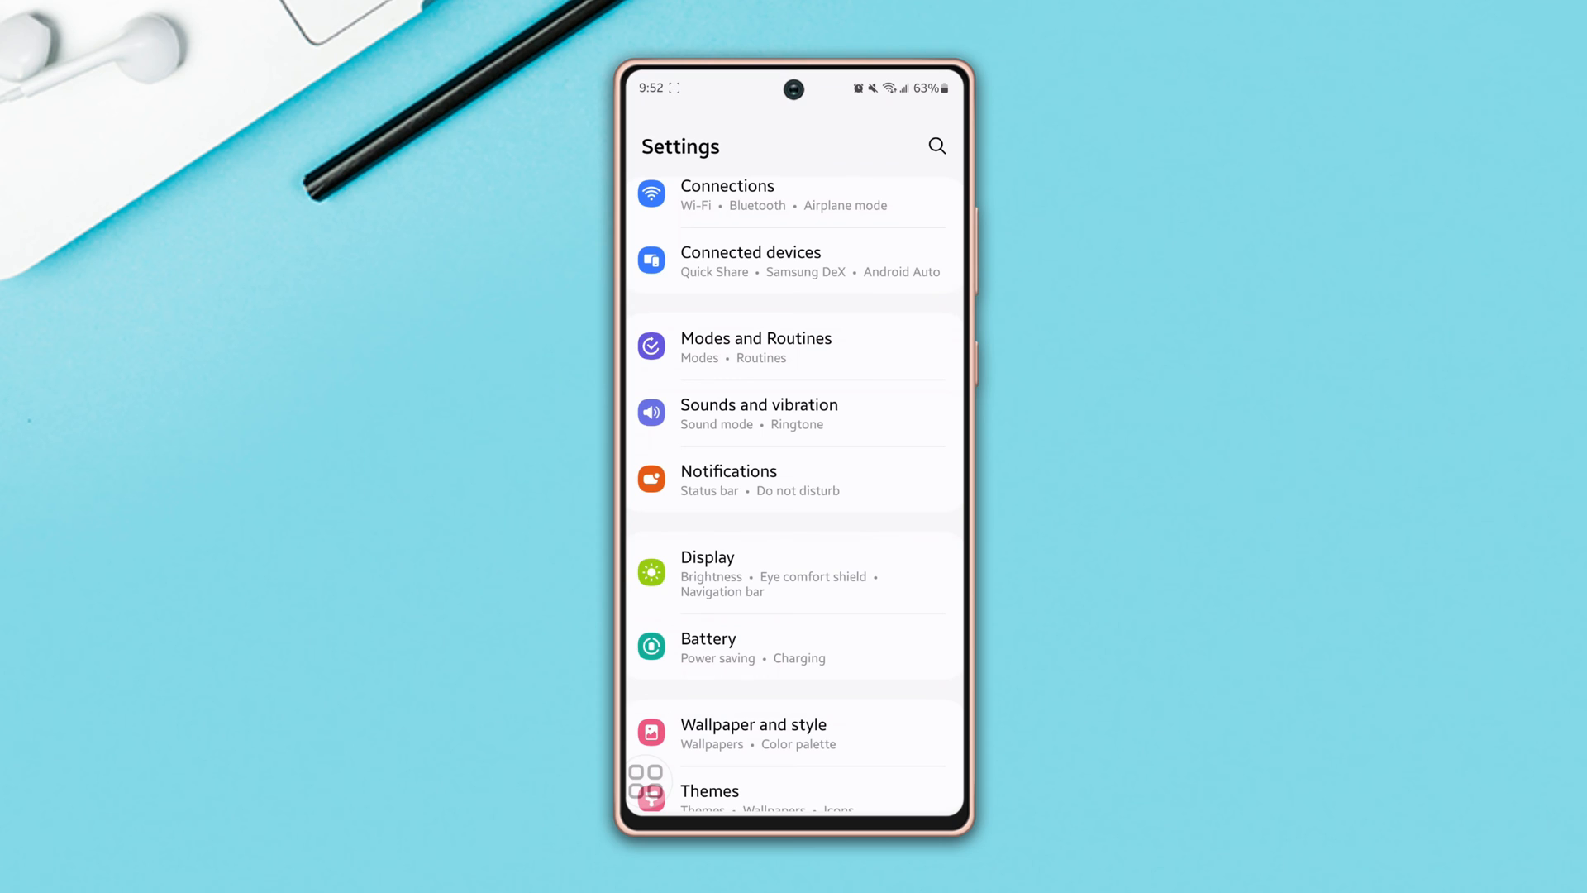
click(708, 558)
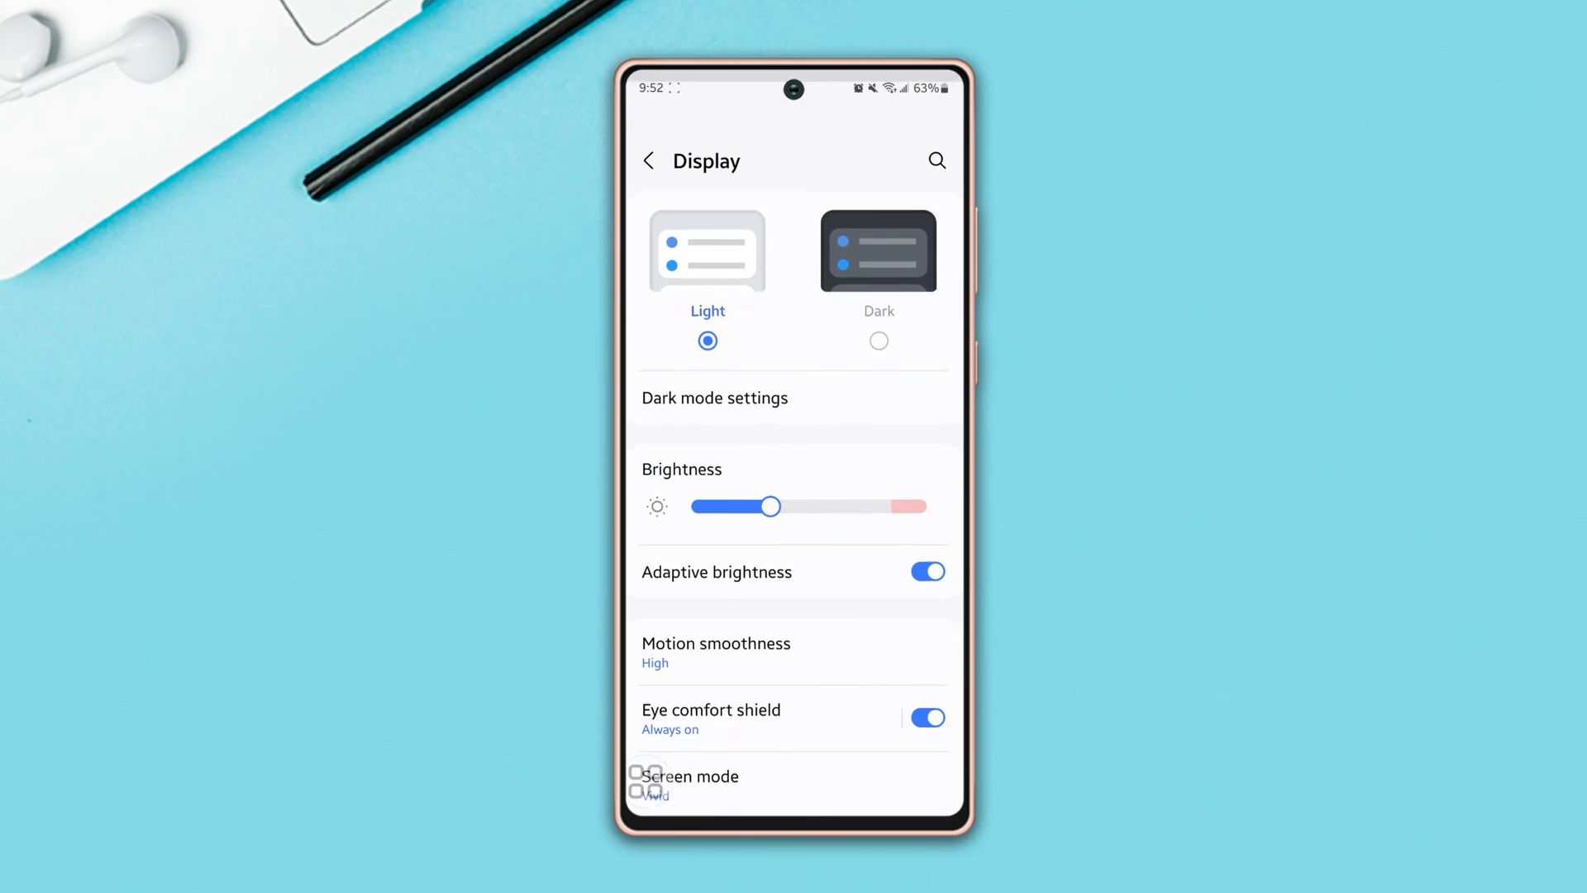
scroll(down, 3)
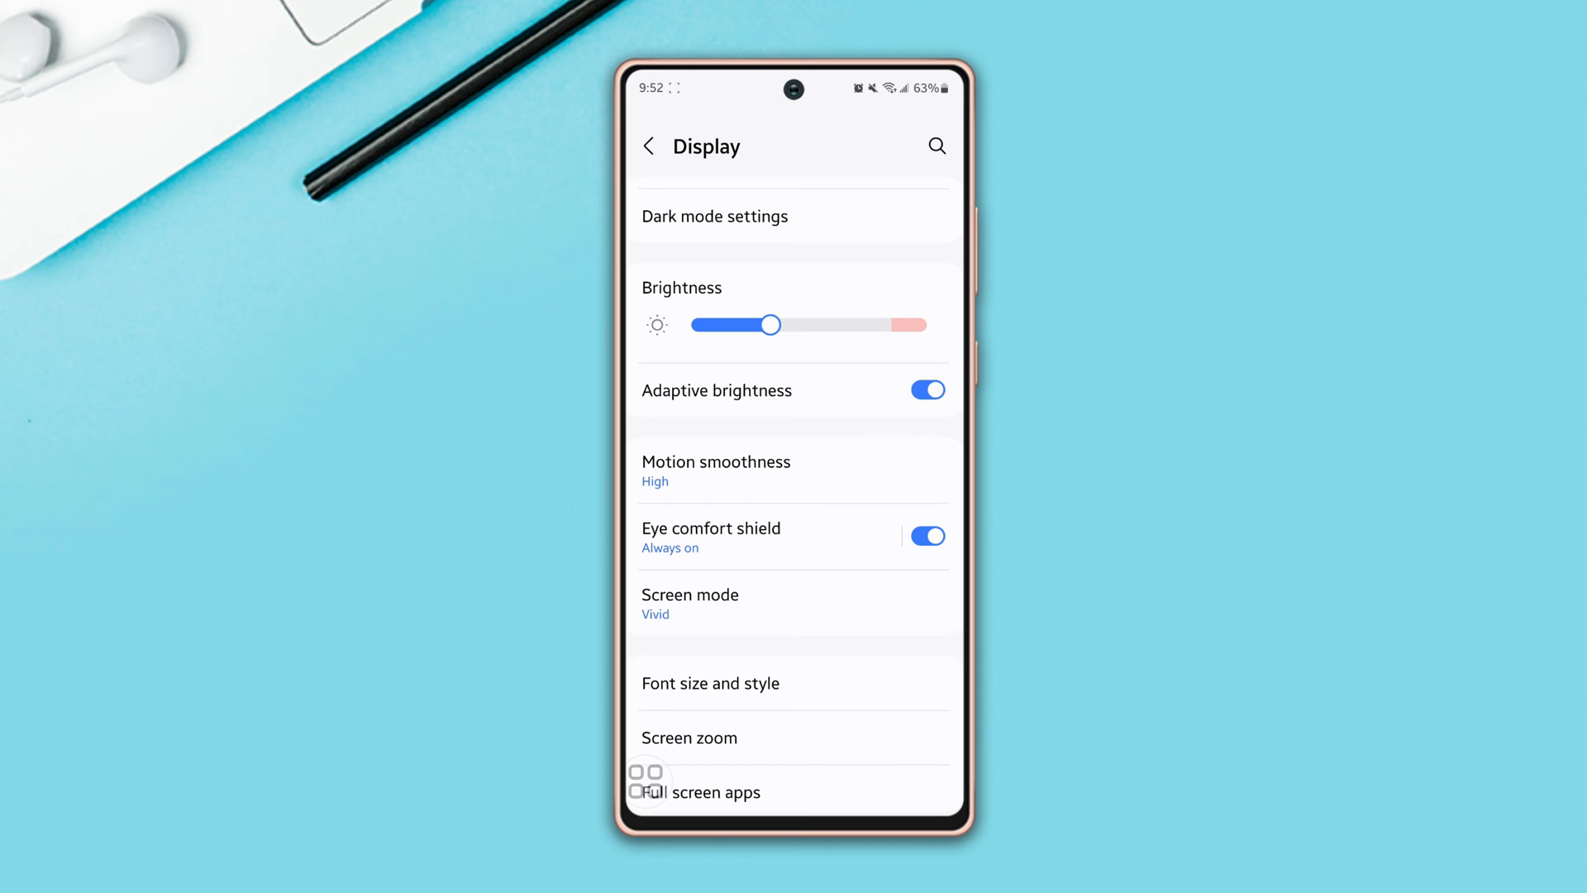
click(928, 536)
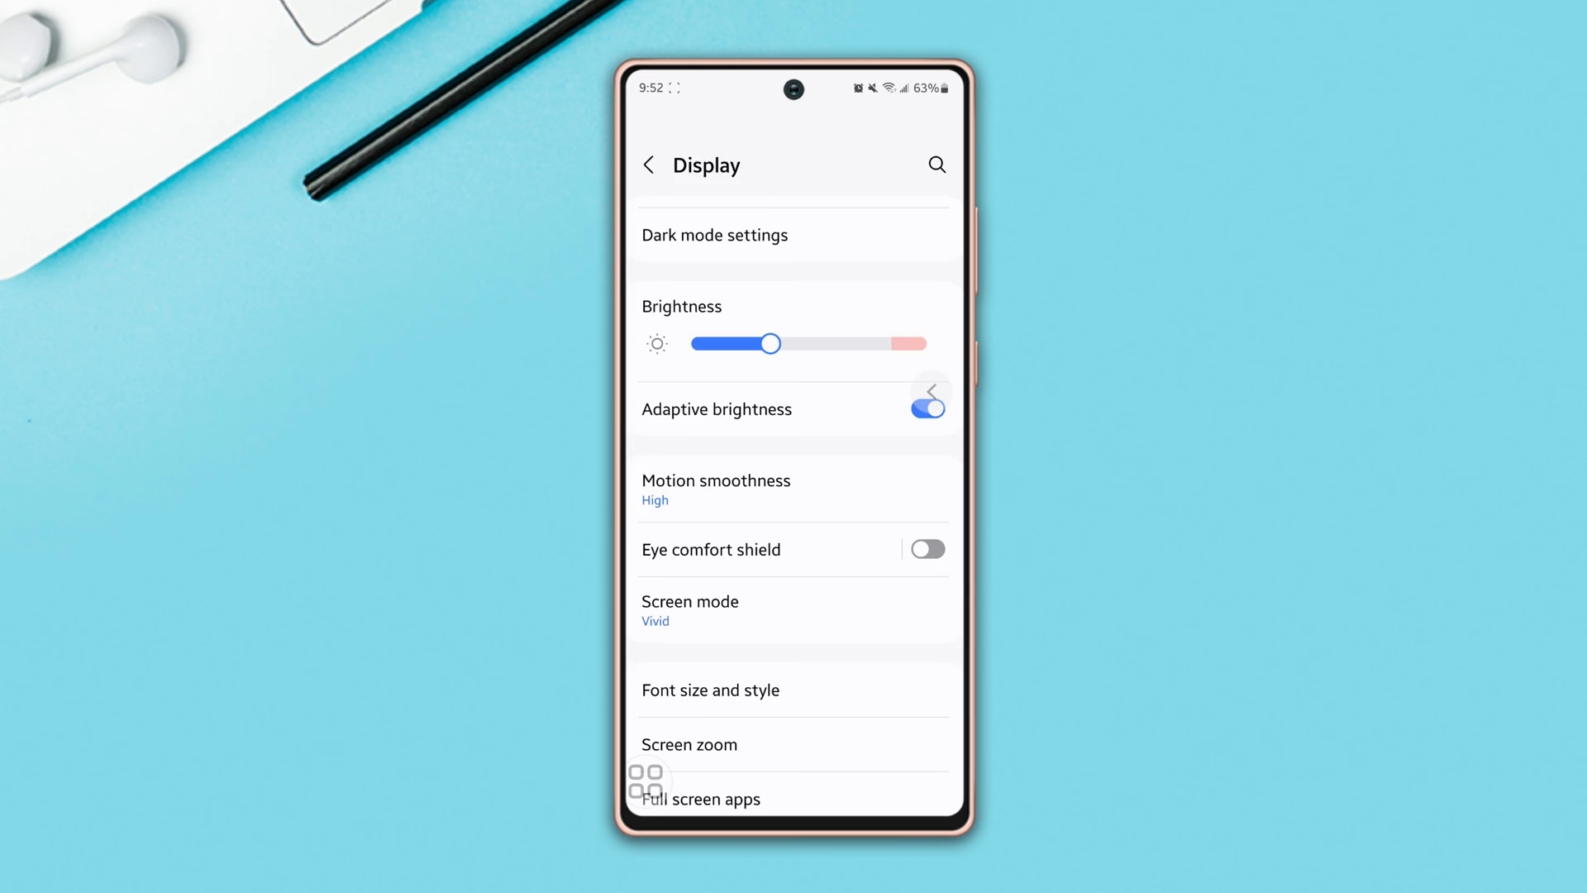
click(648, 165)
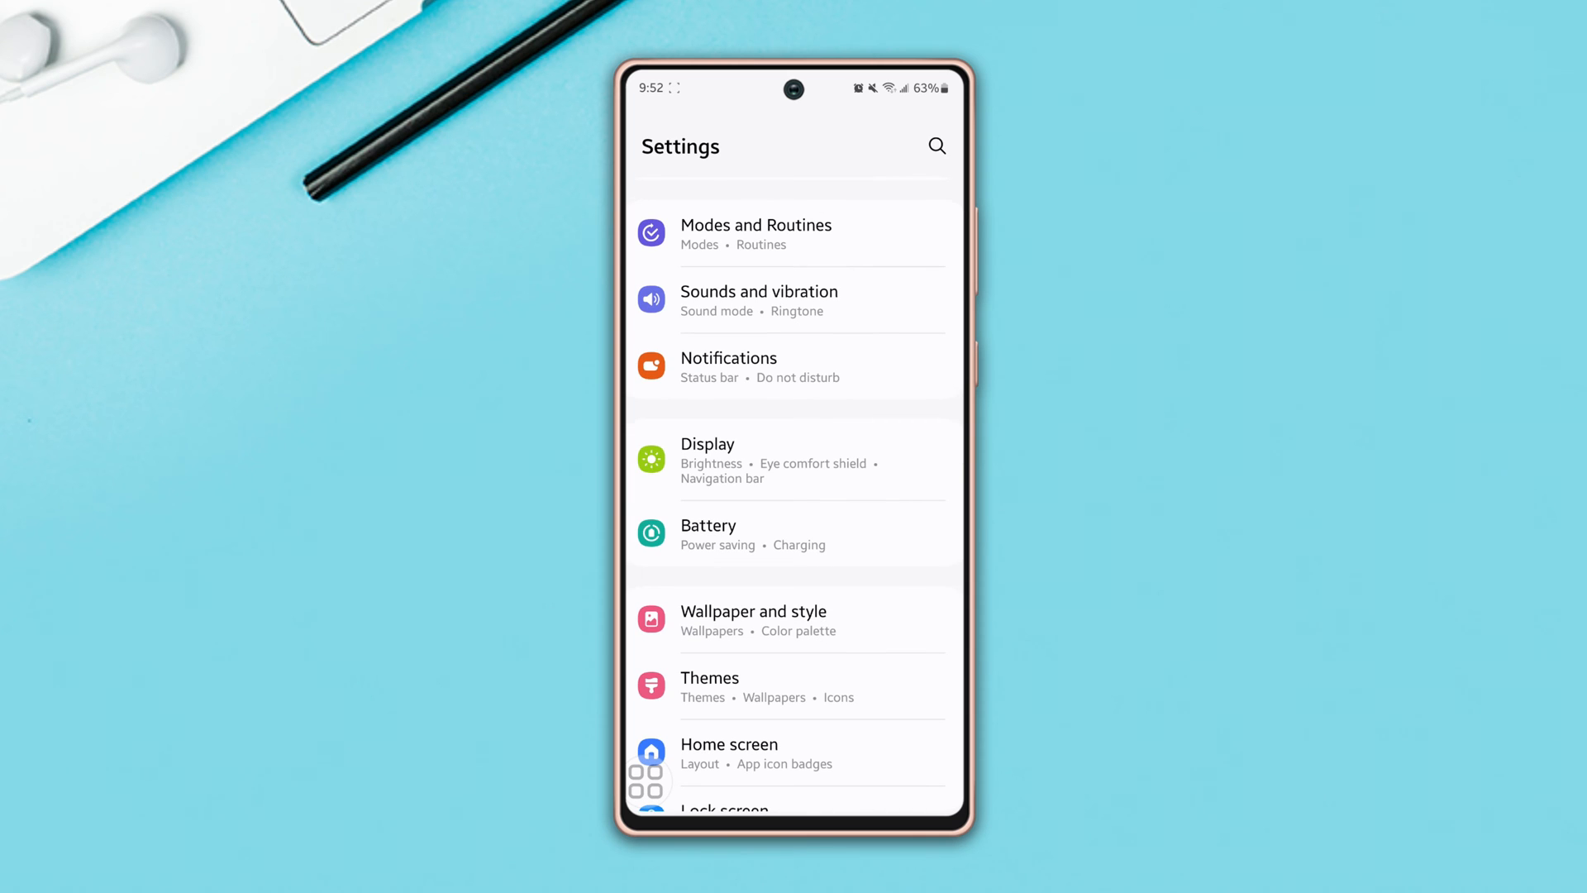
Go into Accessibility and its Vision enhancements options.
scroll(down, 3)
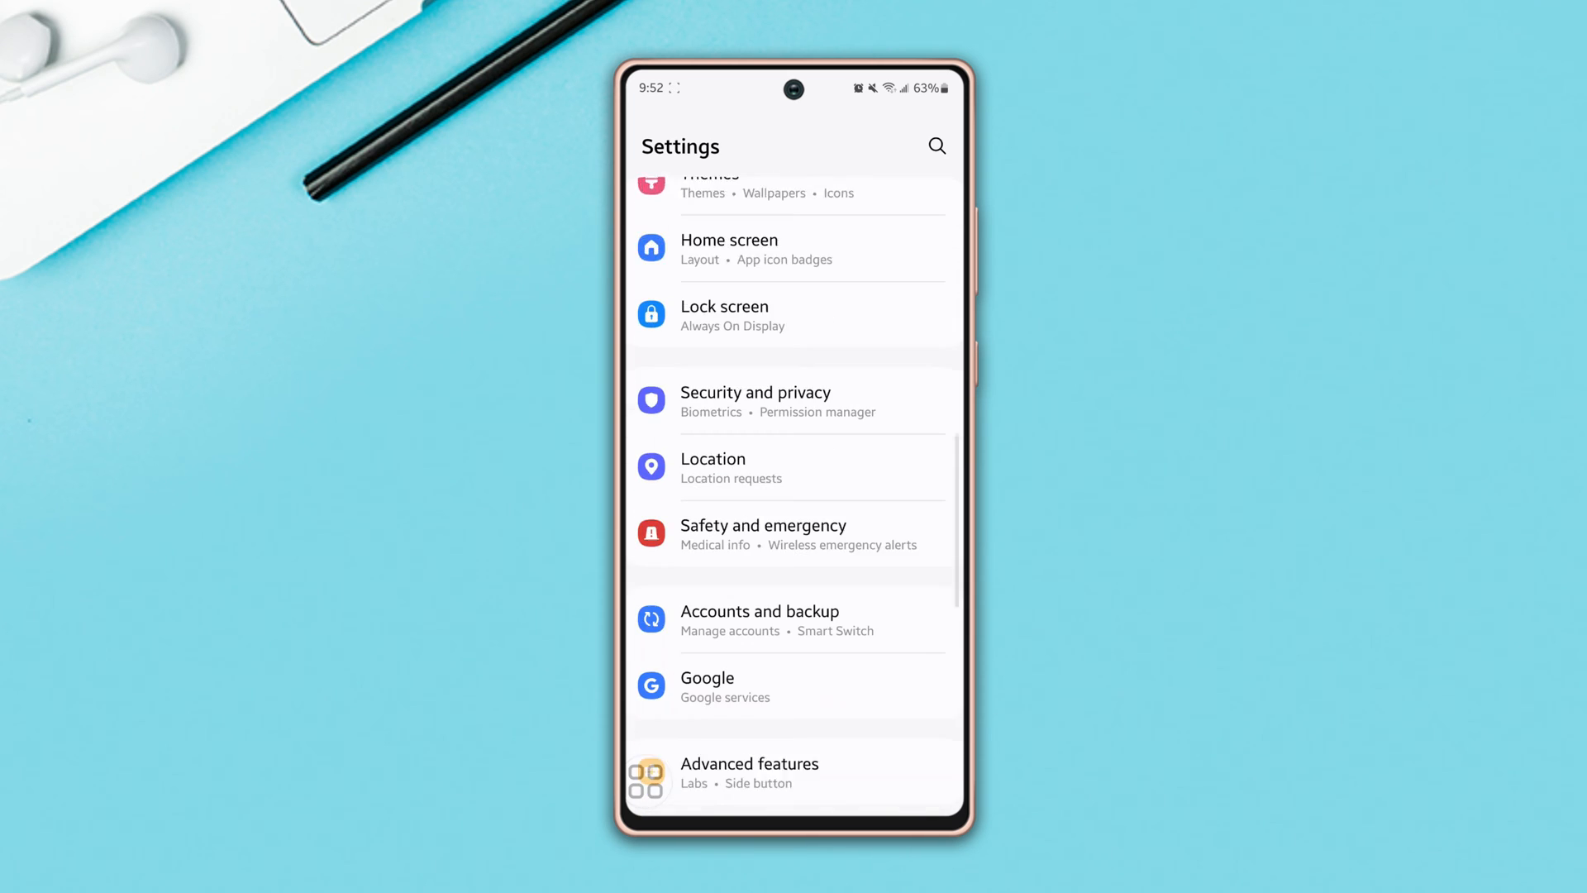
scroll(down, 3)
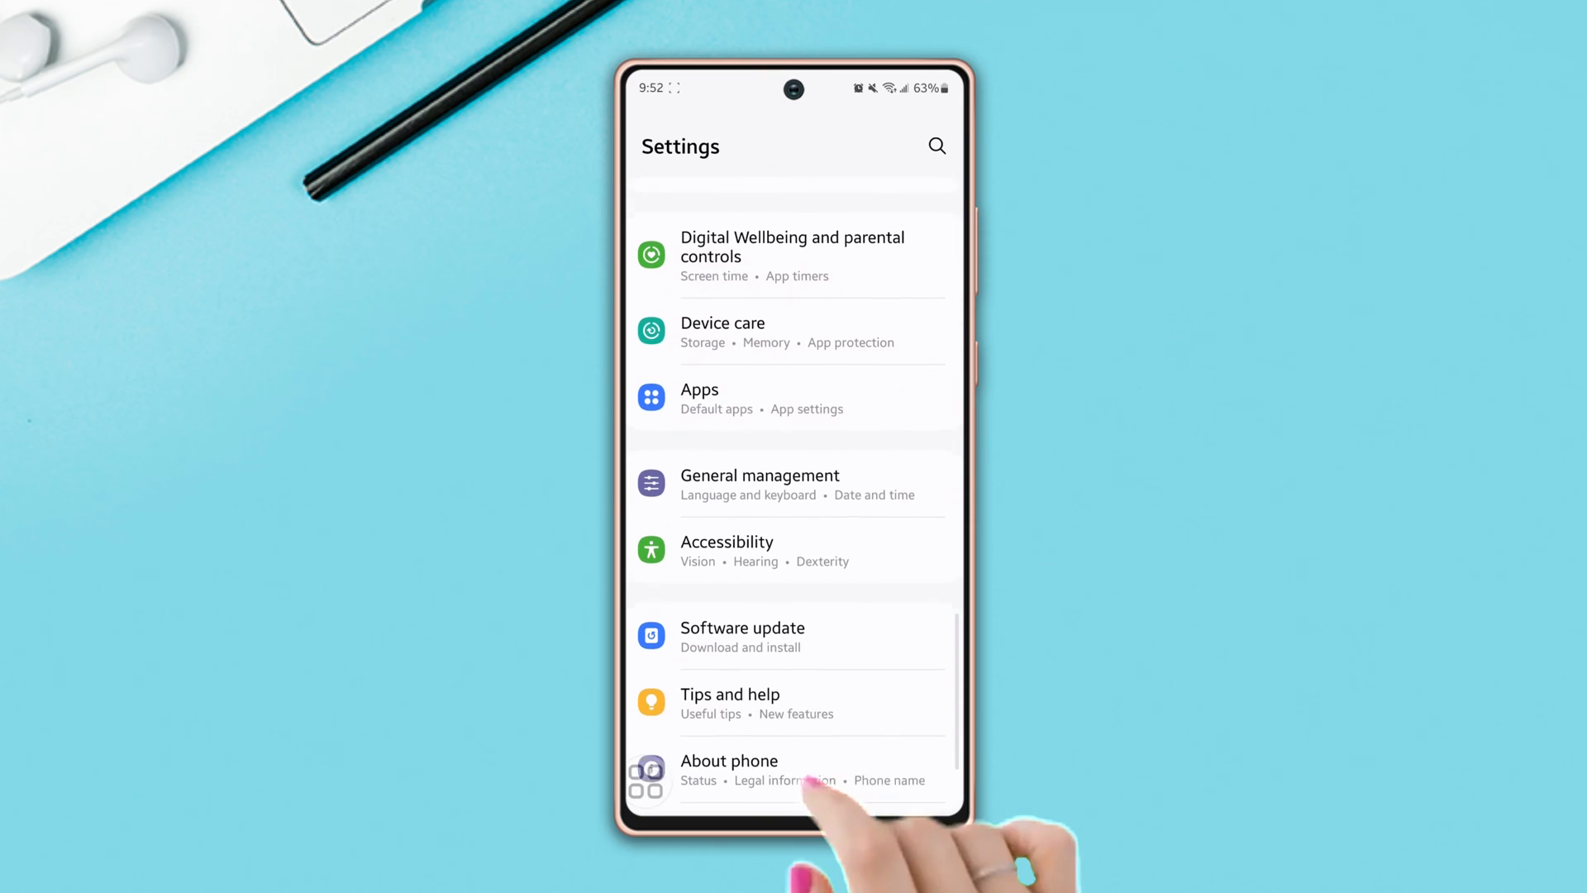
click(727, 550)
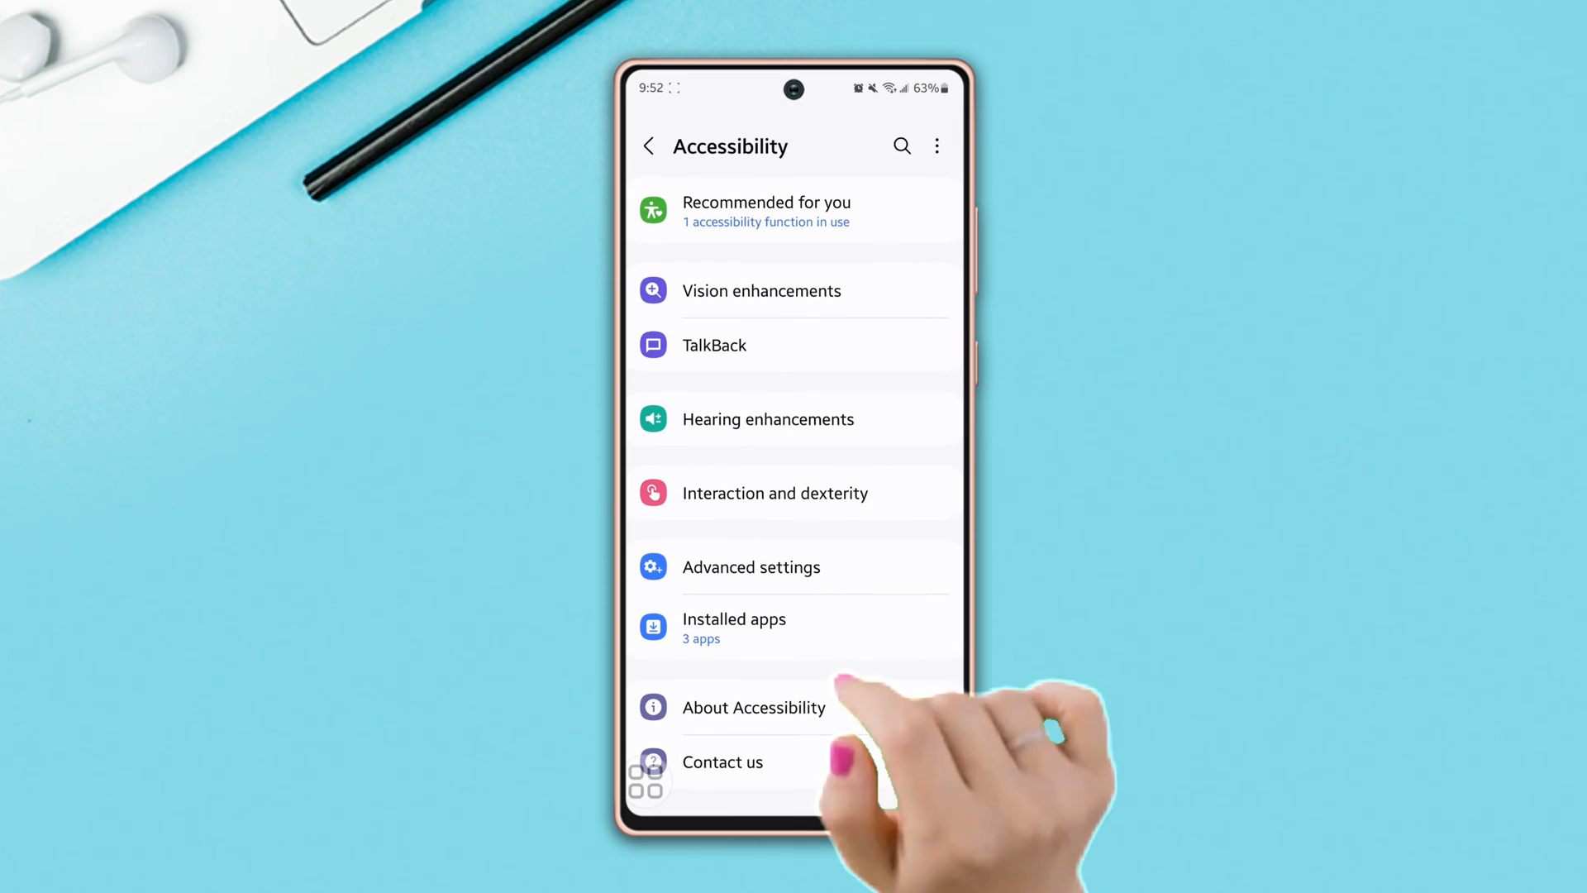
click(760, 290)
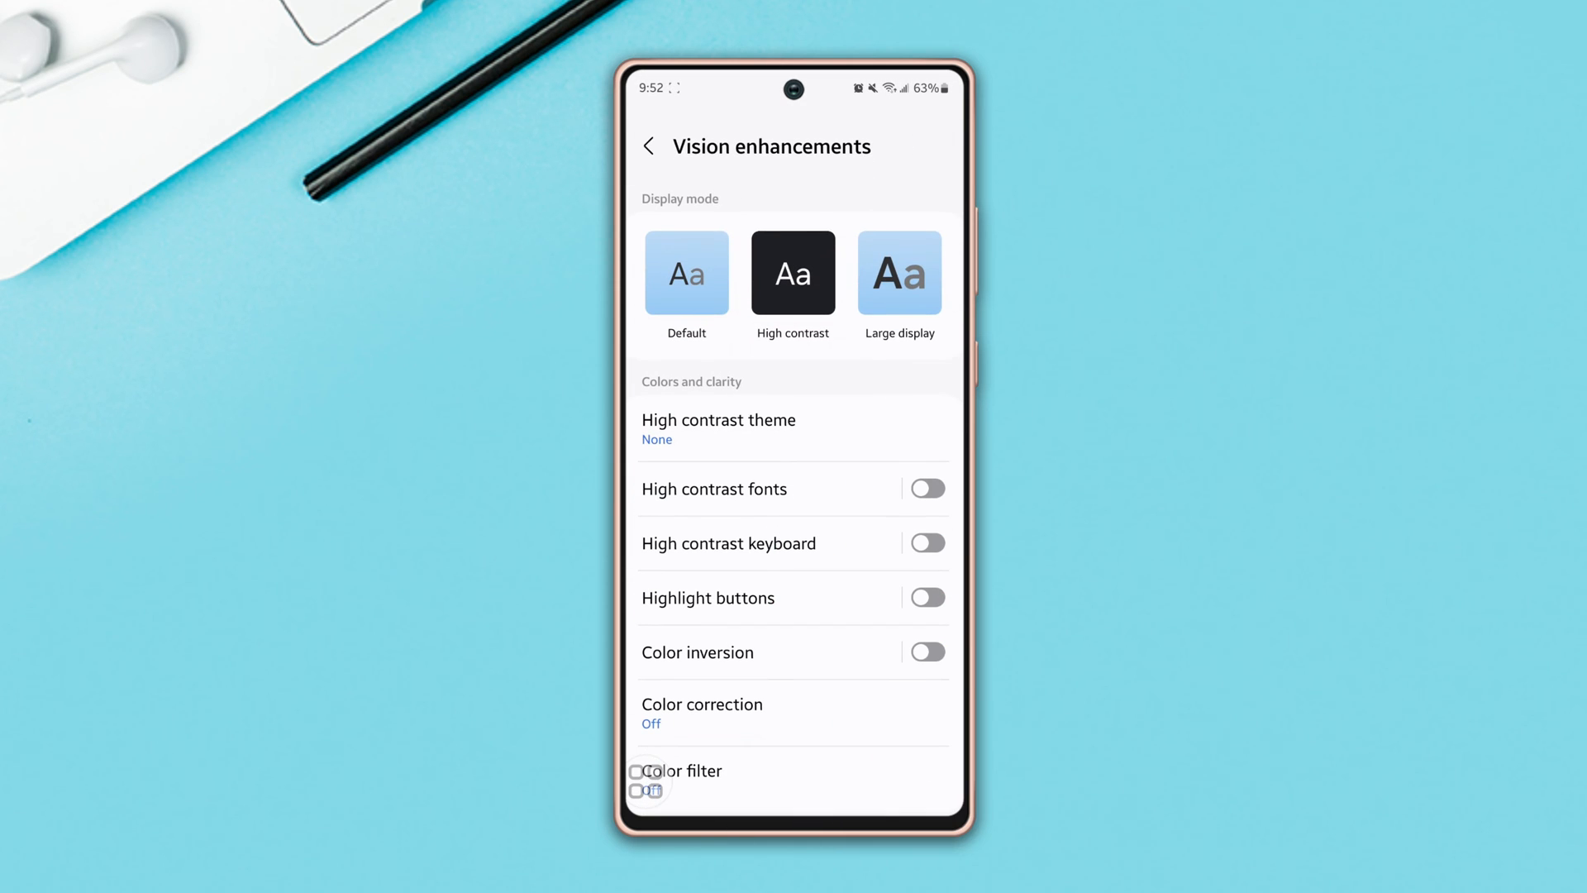
Check that Color filter shows Off and return to the main settings list.
scroll(down, 3)
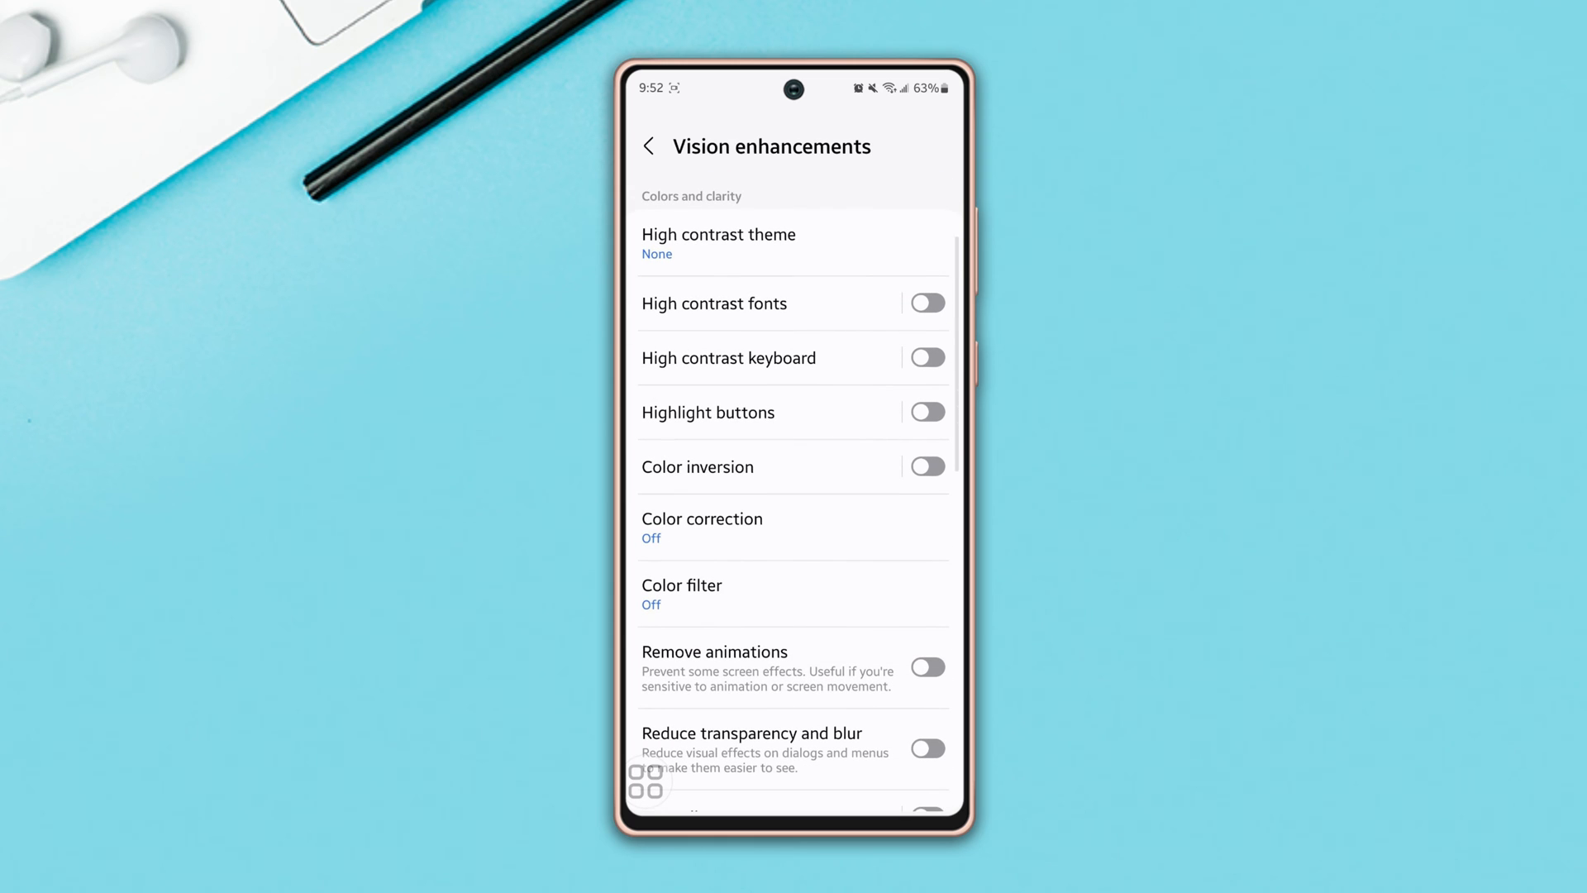
click(681, 592)
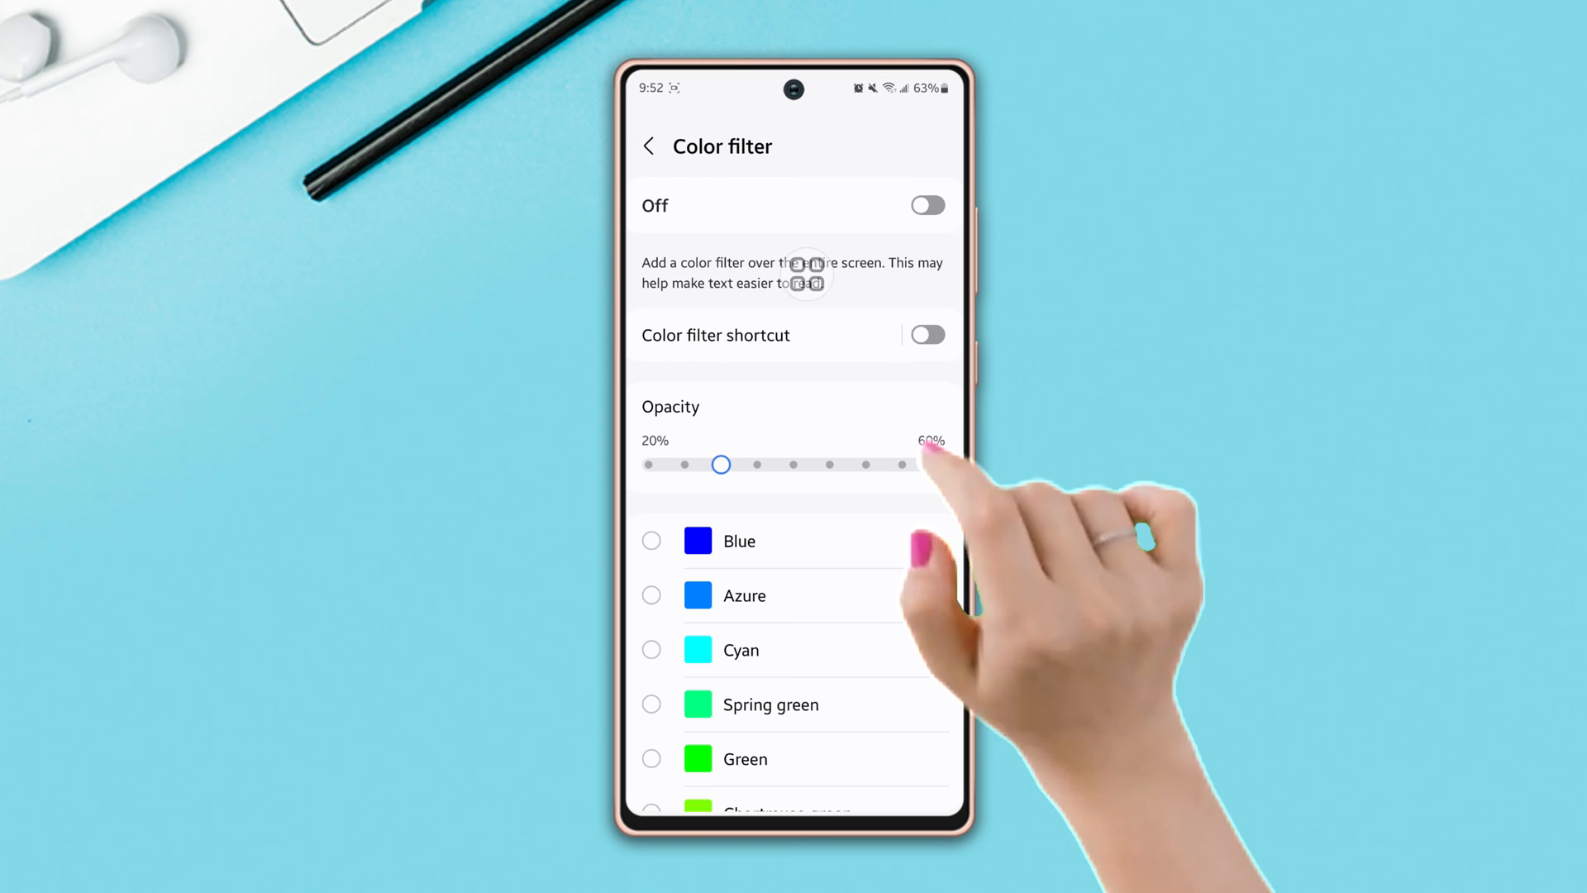
click(652, 541)
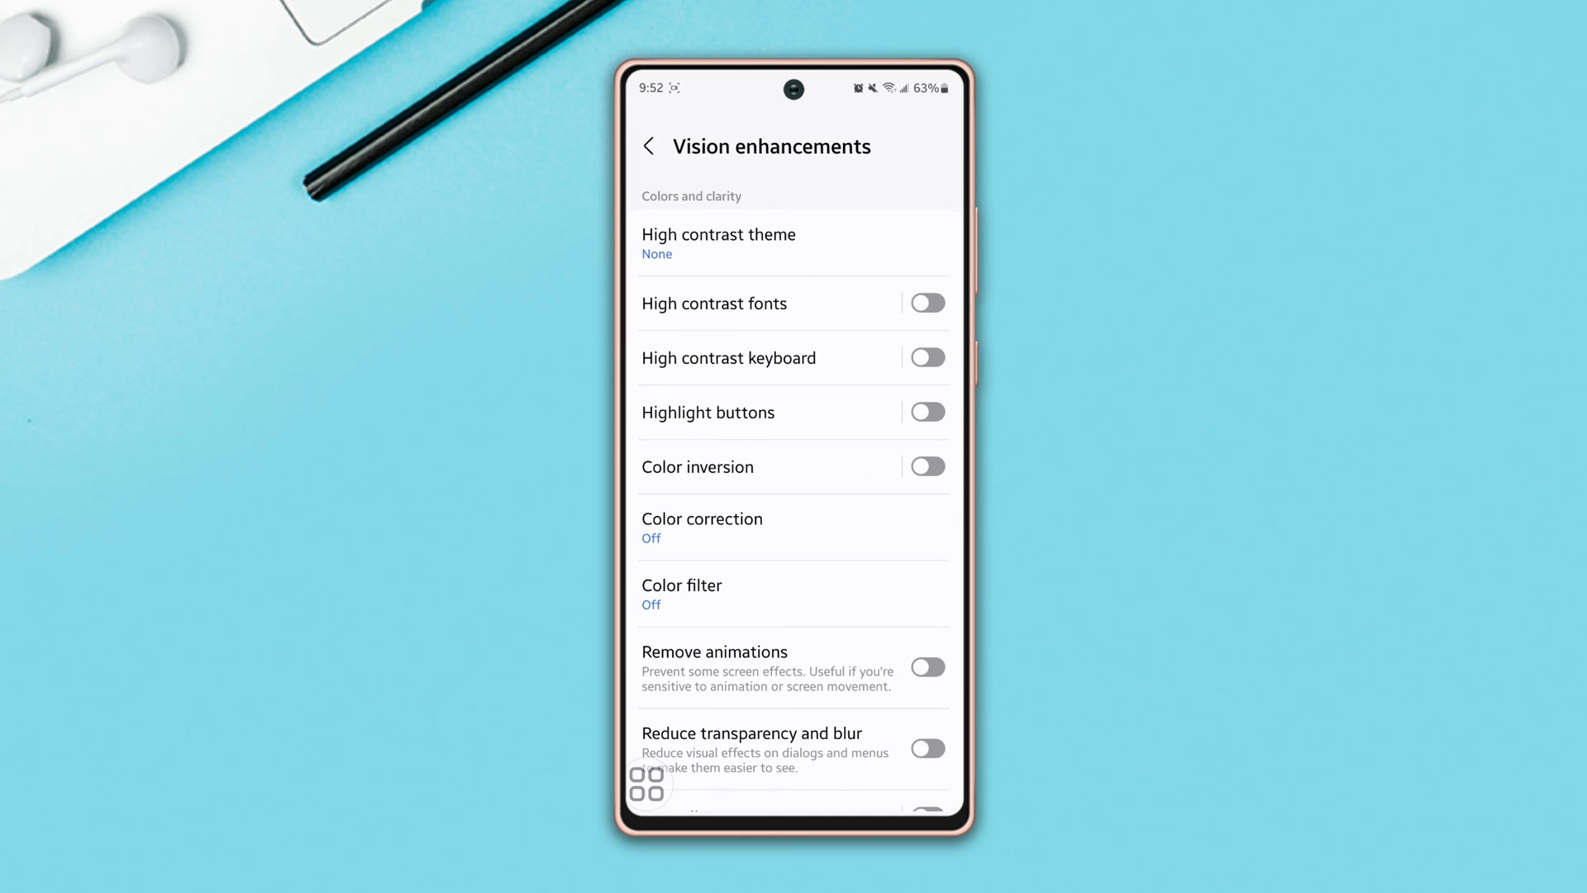
click(646, 146)
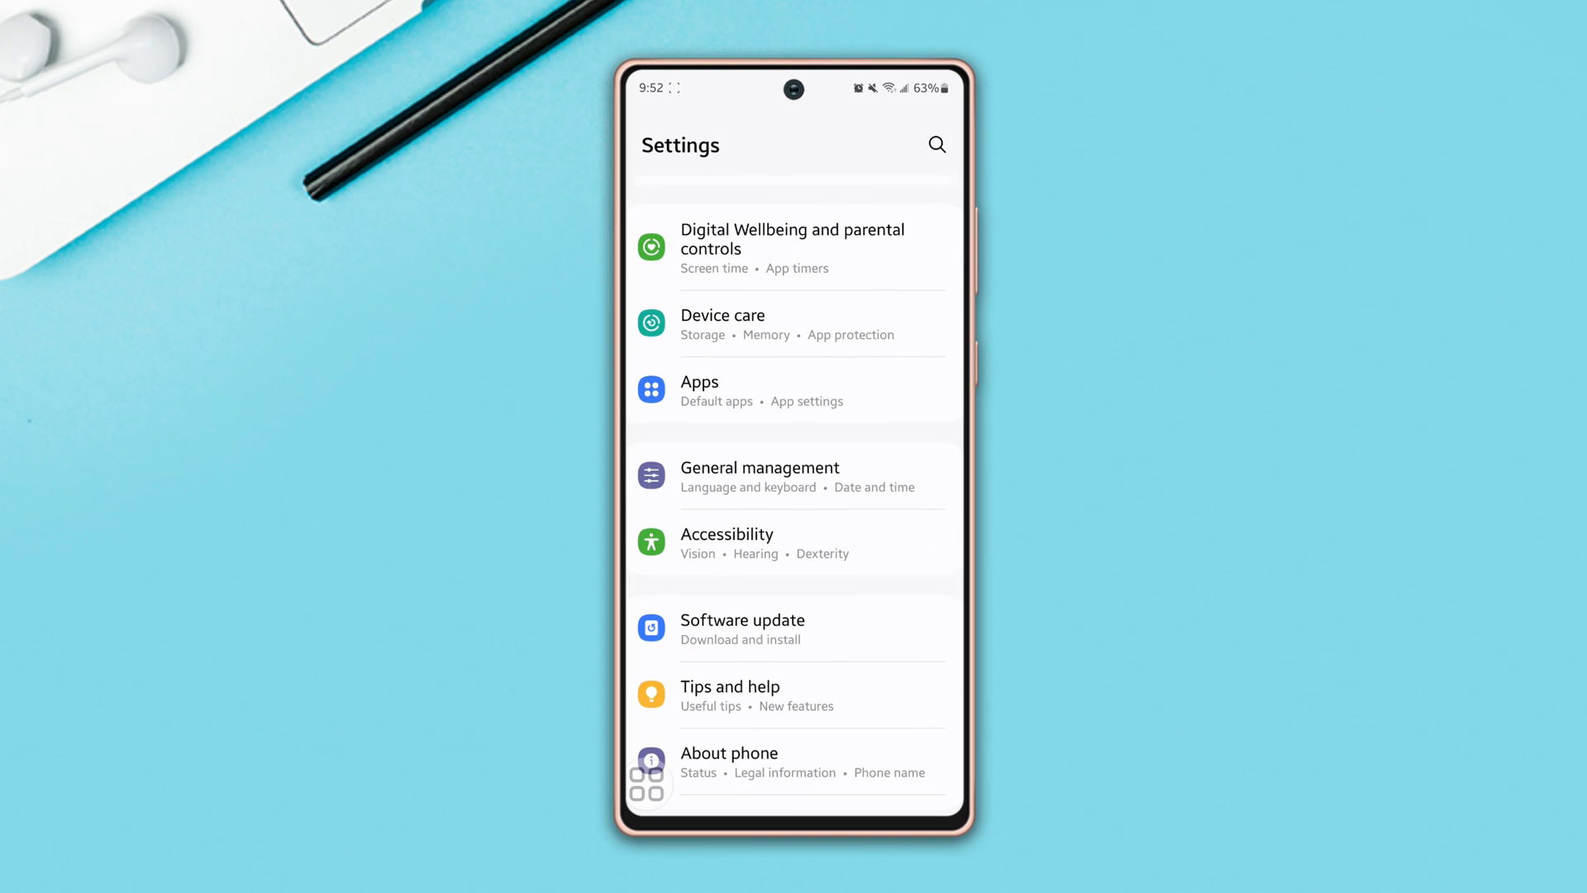
click(727, 542)
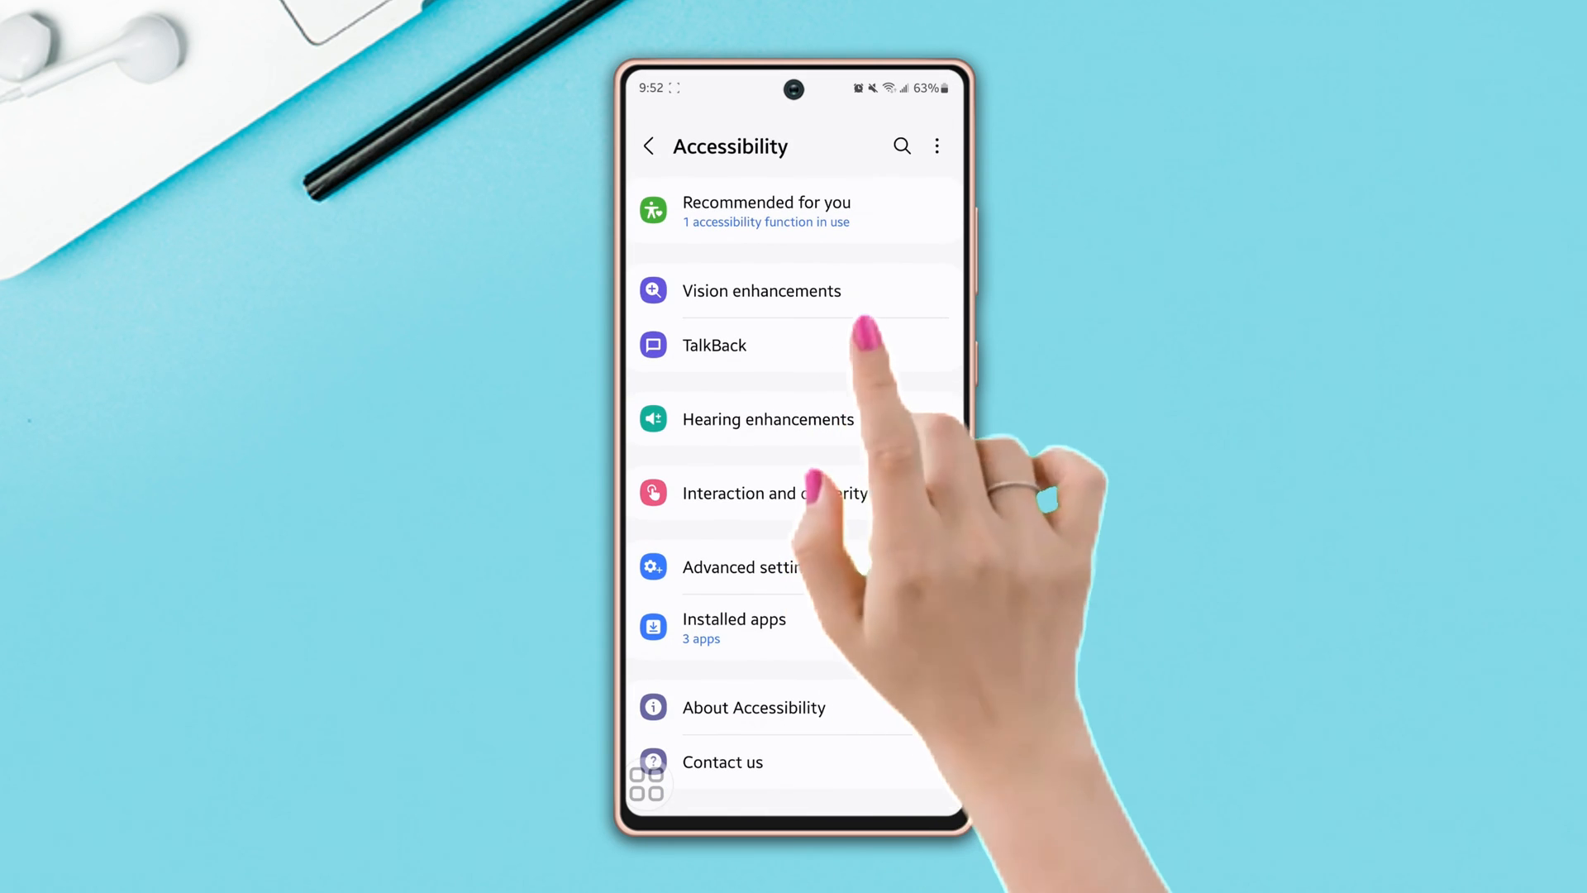
click(761, 289)
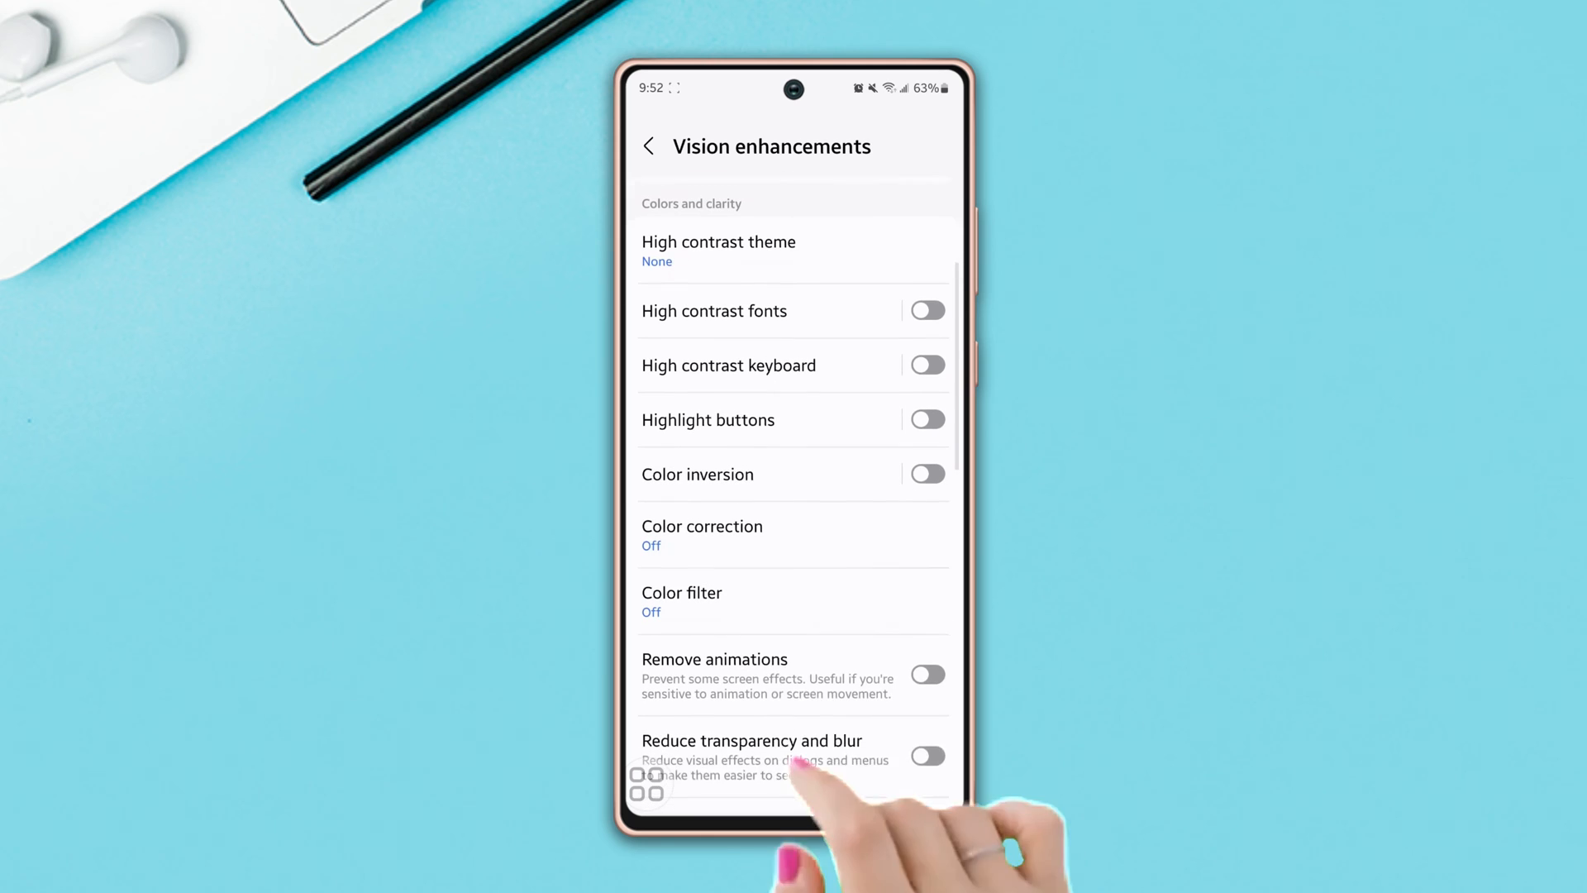
click(701, 528)
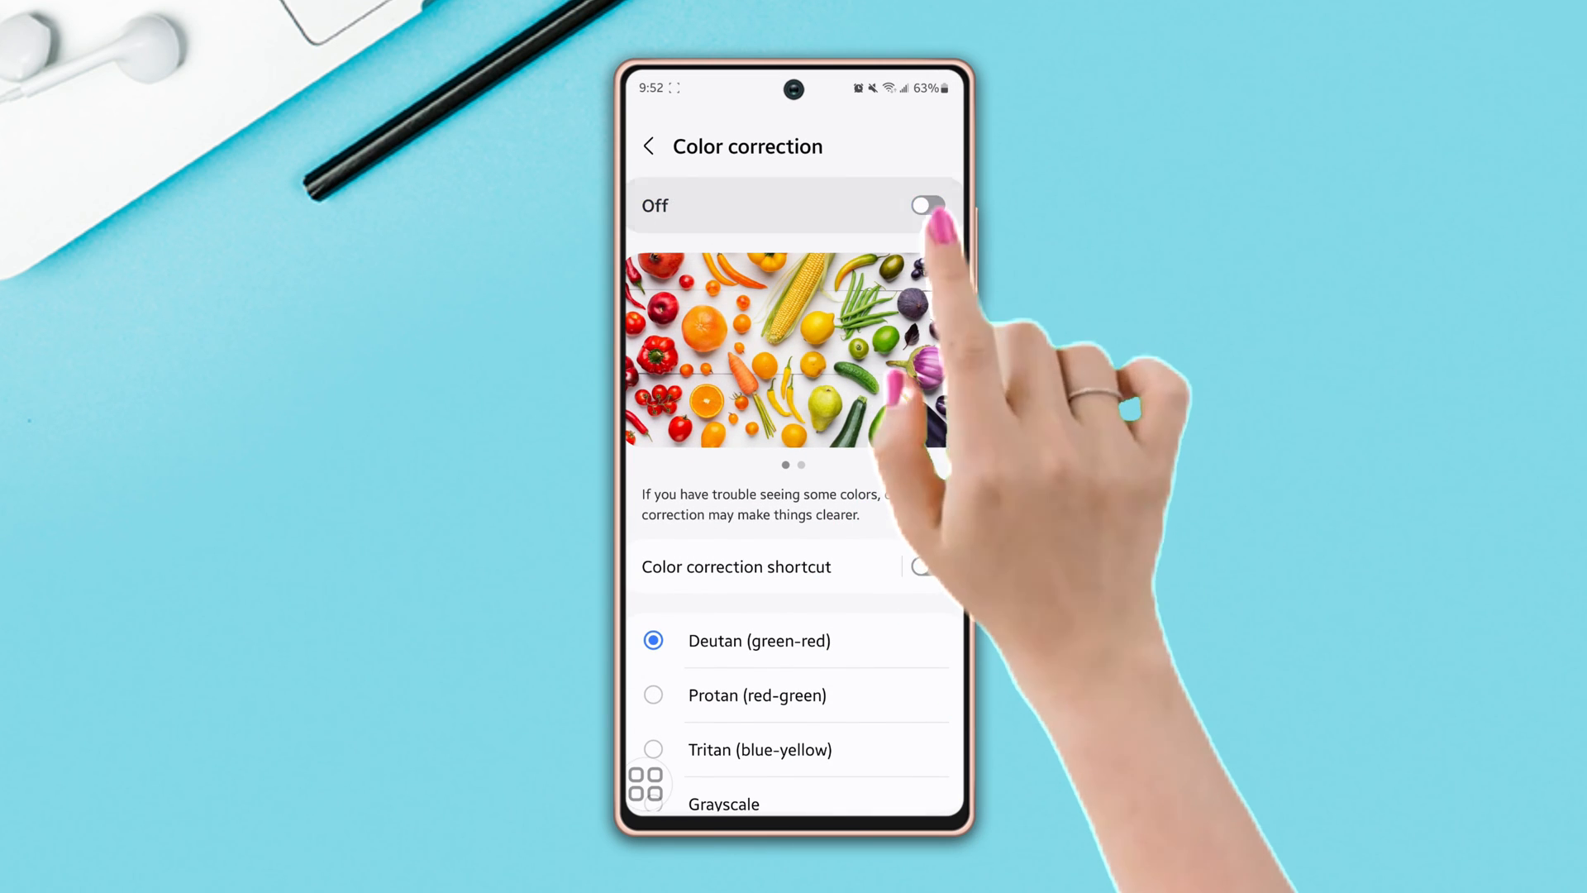
click(648, 145)
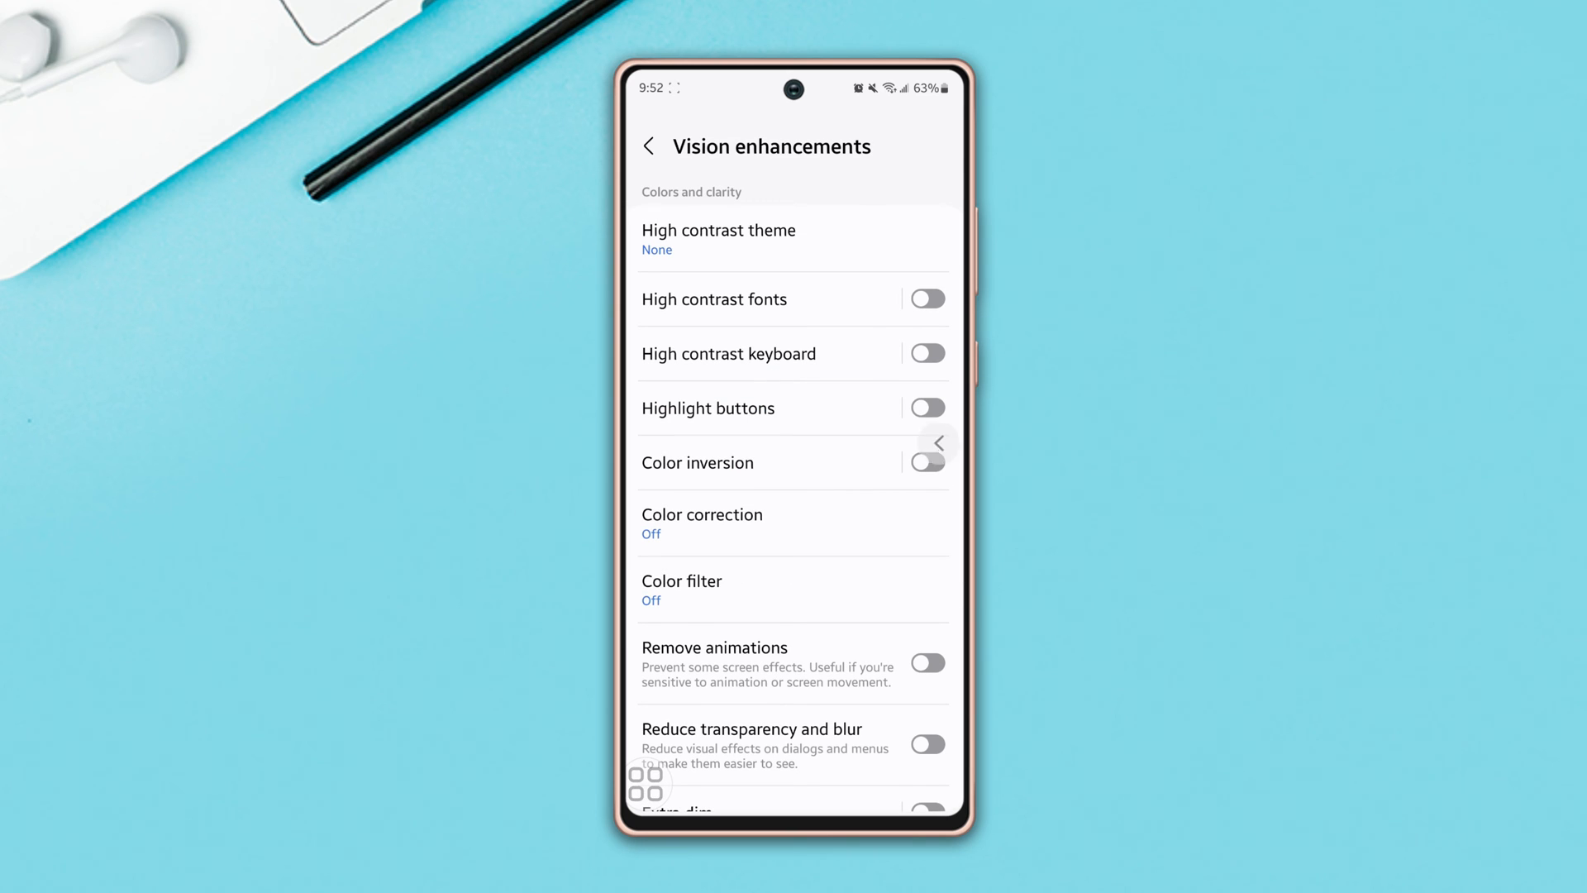
Reach the Reset options under General management.
click(650, 145)
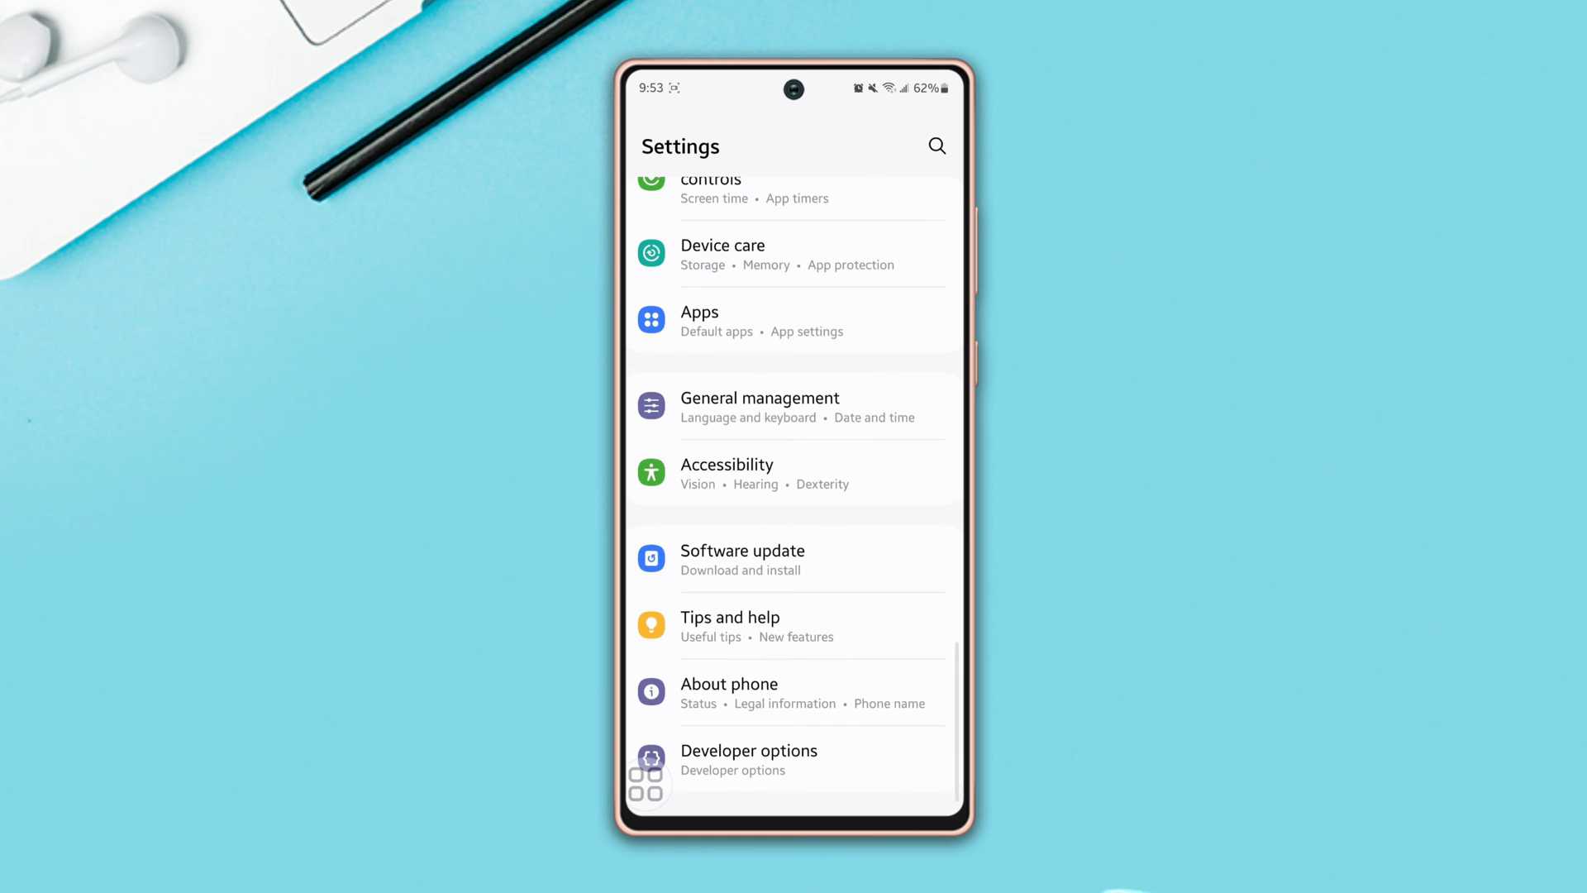
click(761, 407)
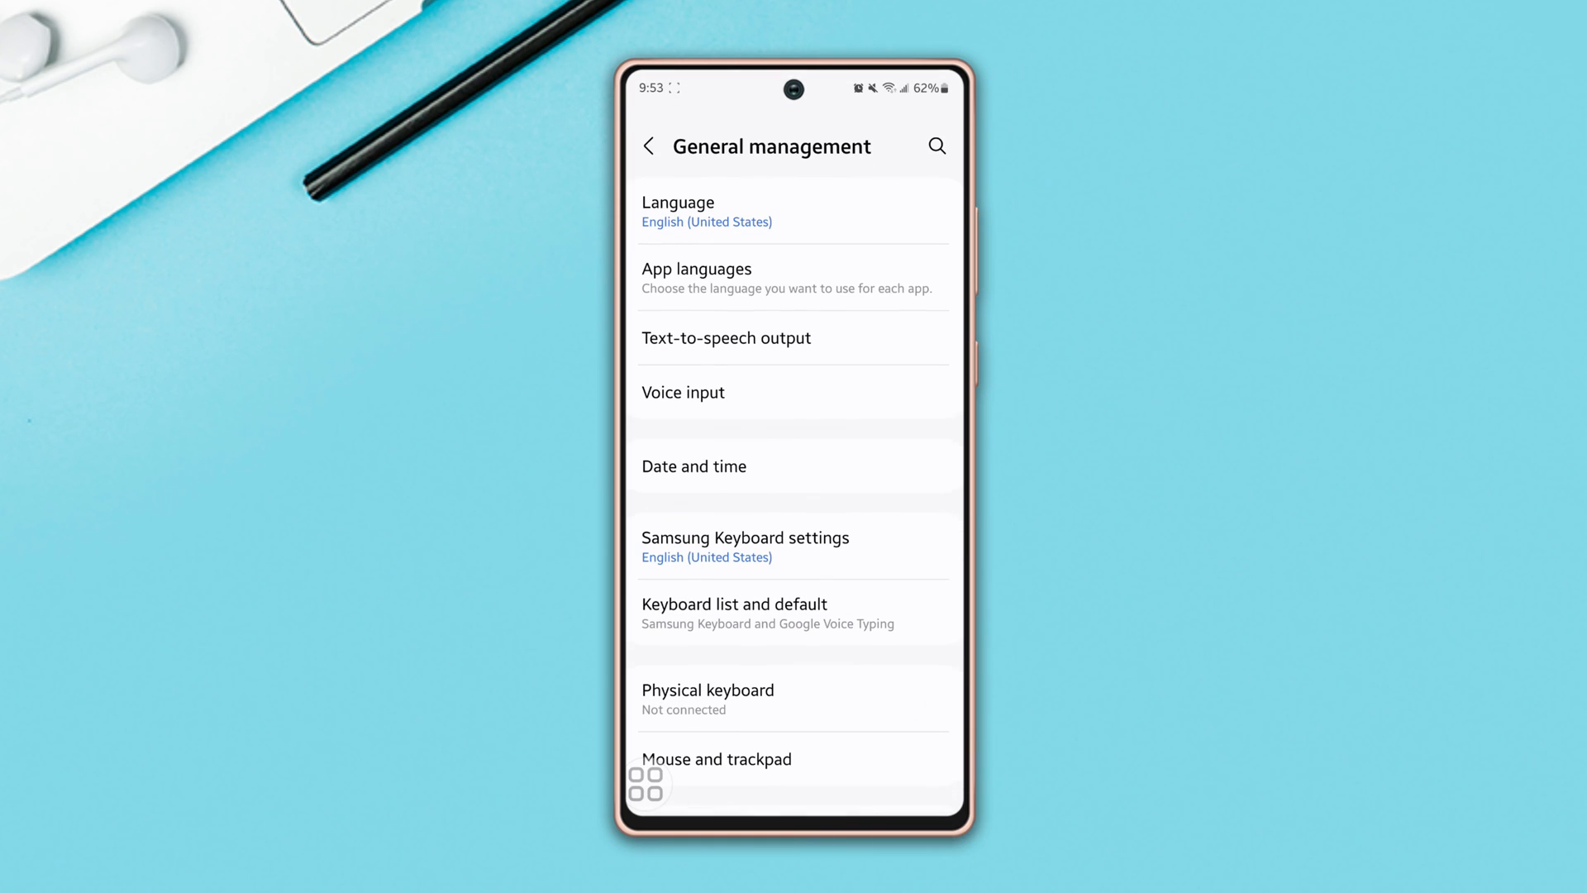
scroll(down, 3)
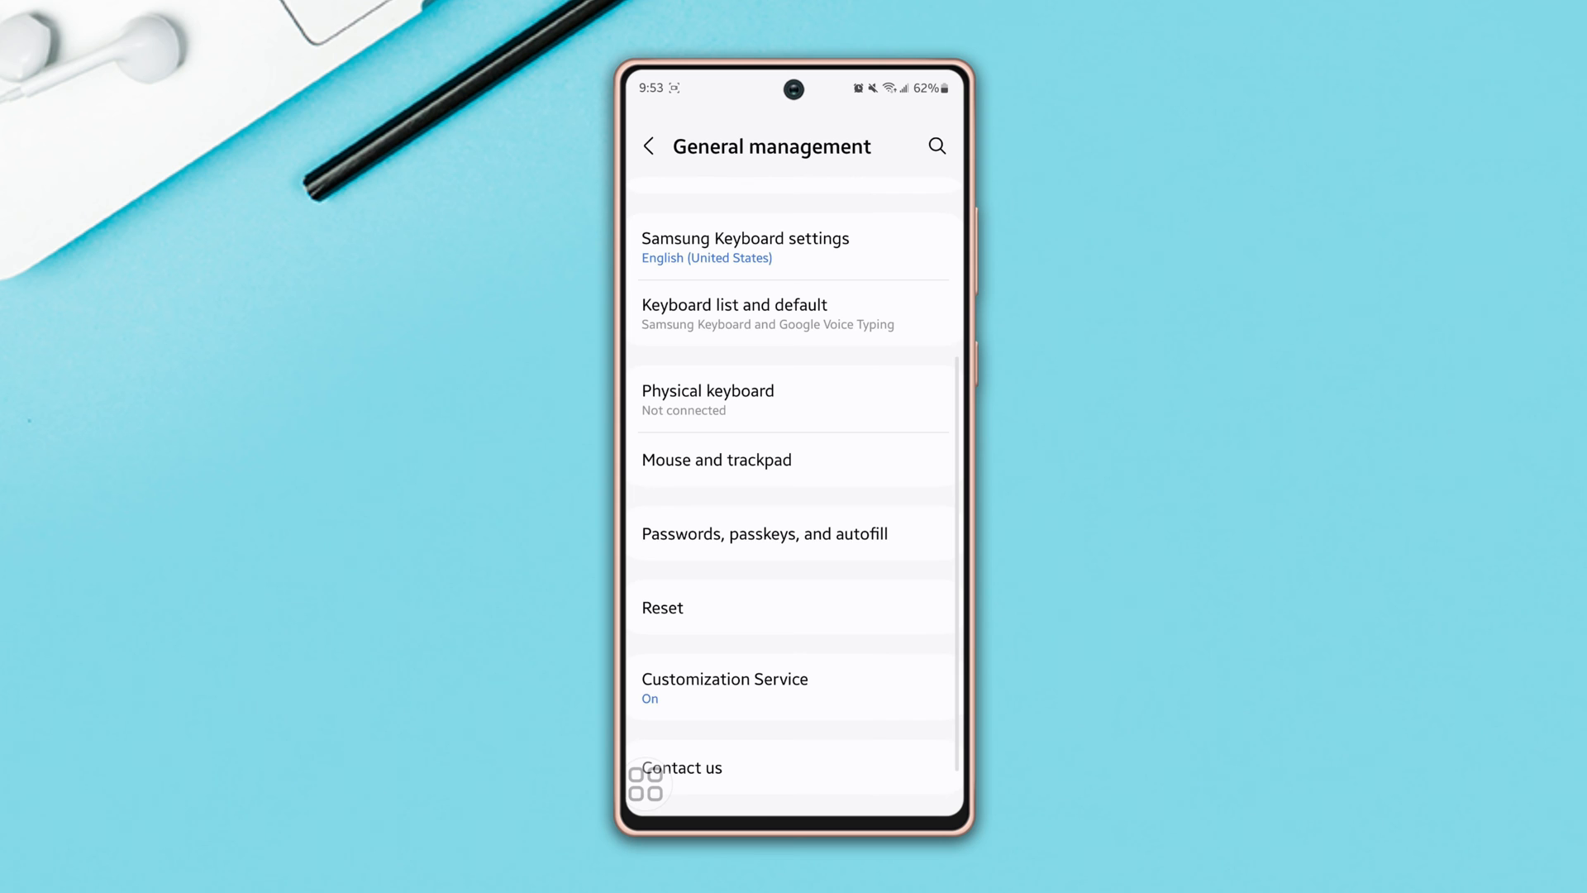
click(663, 608)
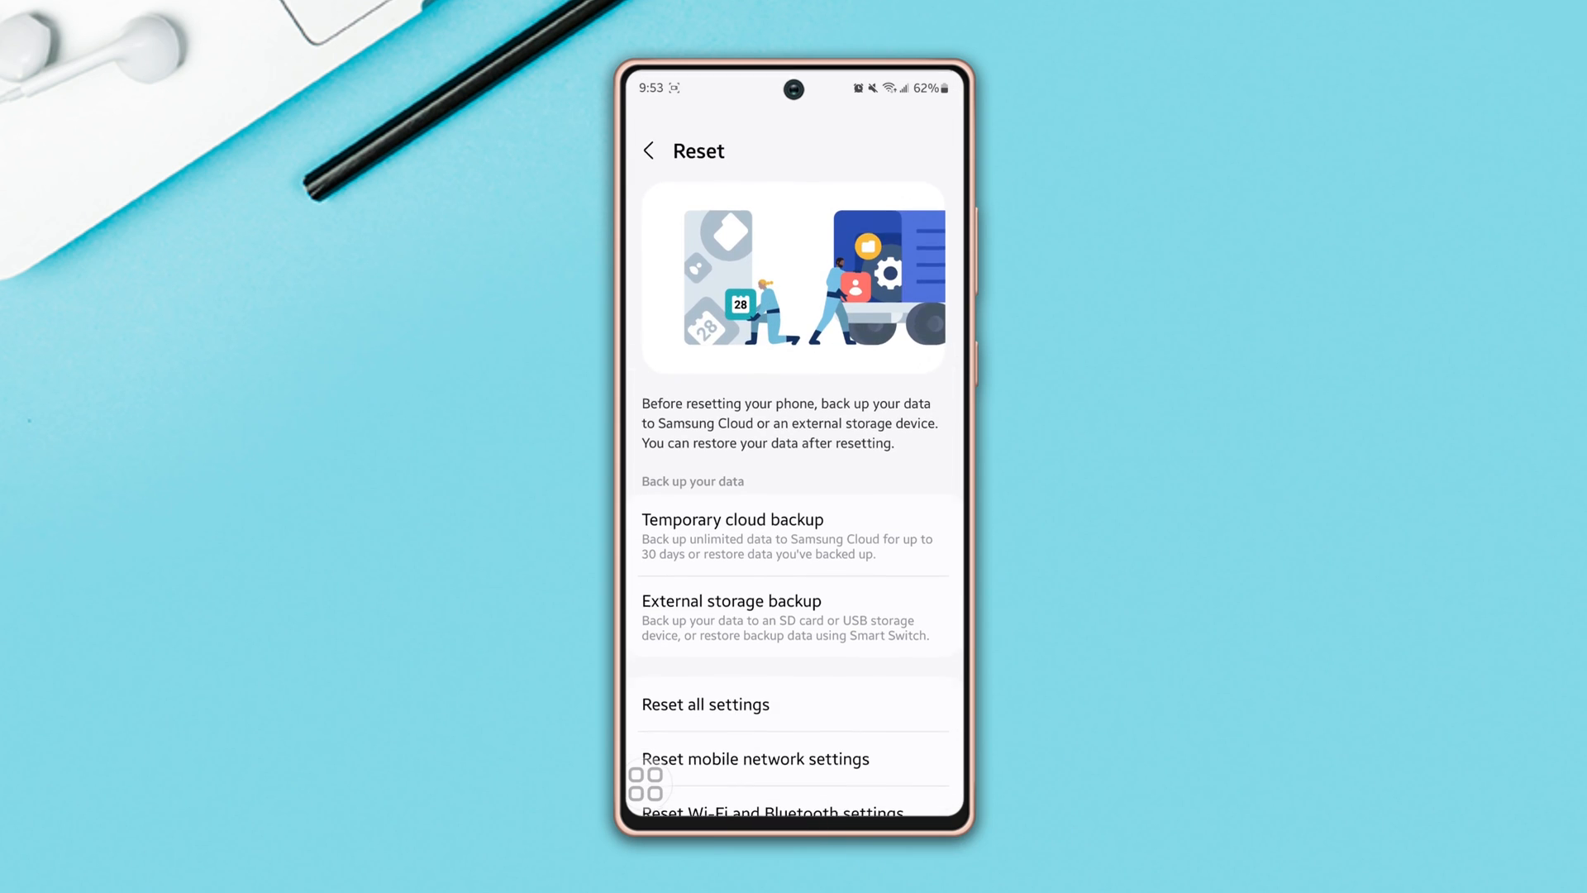
Confirm Reset all settings so the phone restarts to its apps screen.
scroll(down, 3)
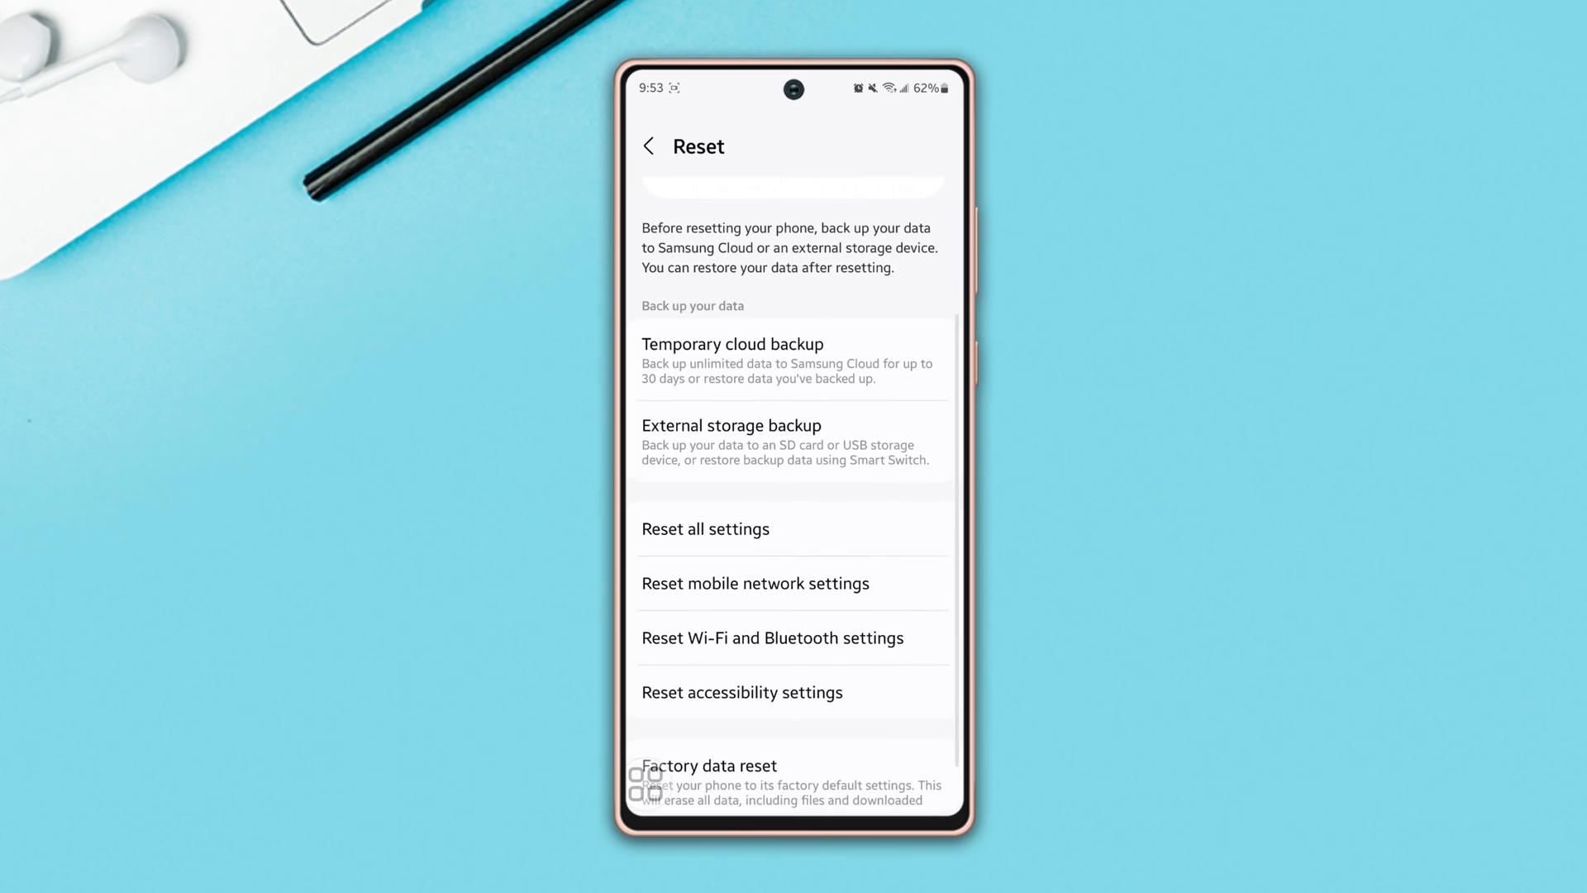
click(705, 529)
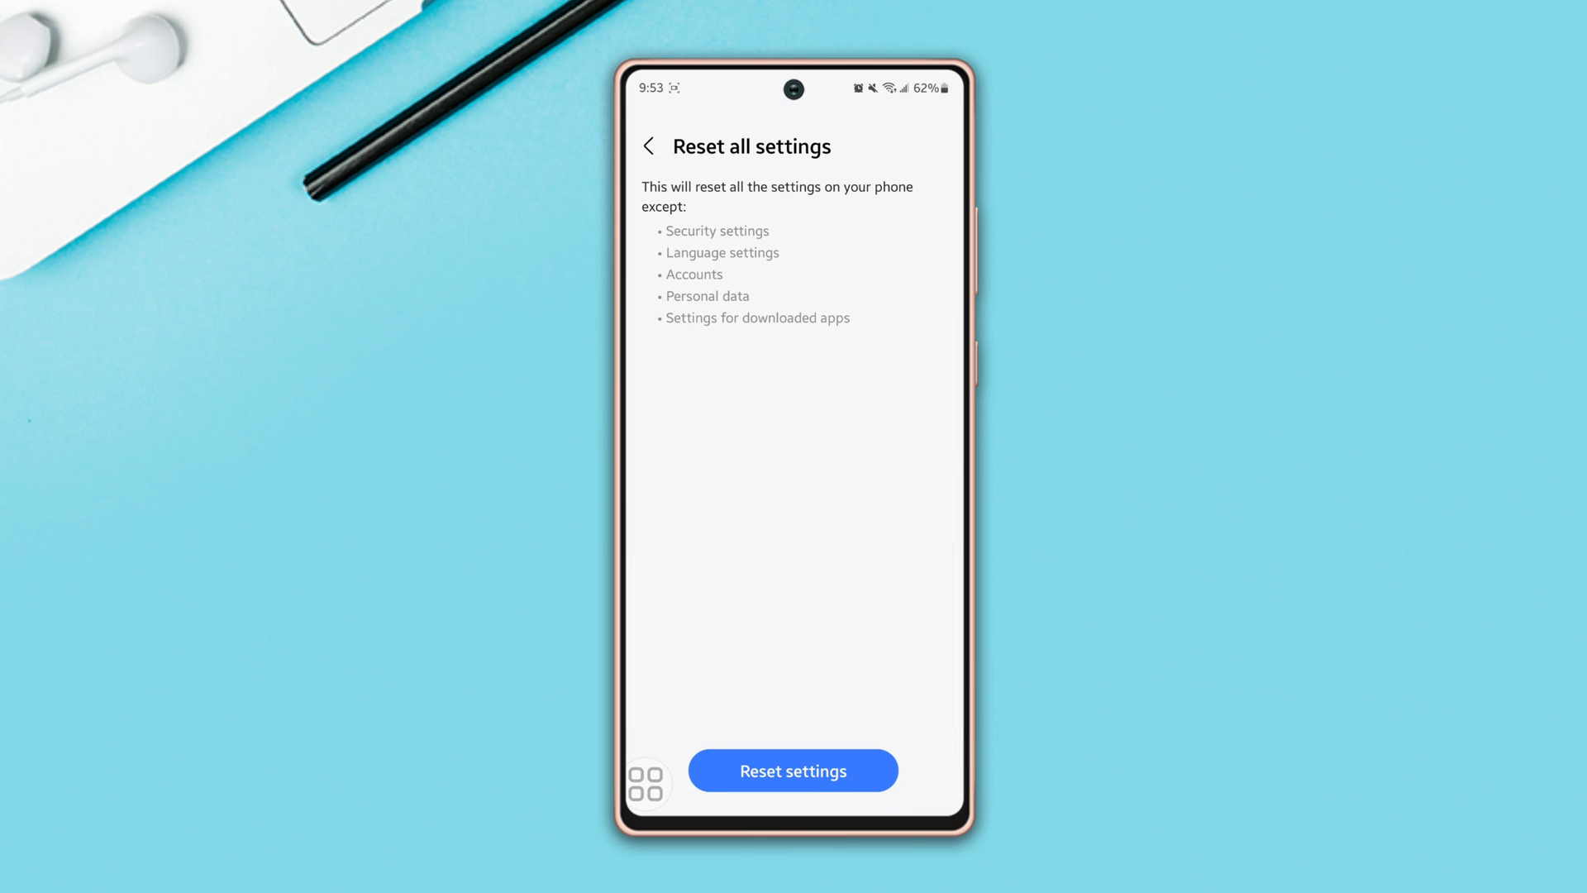
click(793, 771)
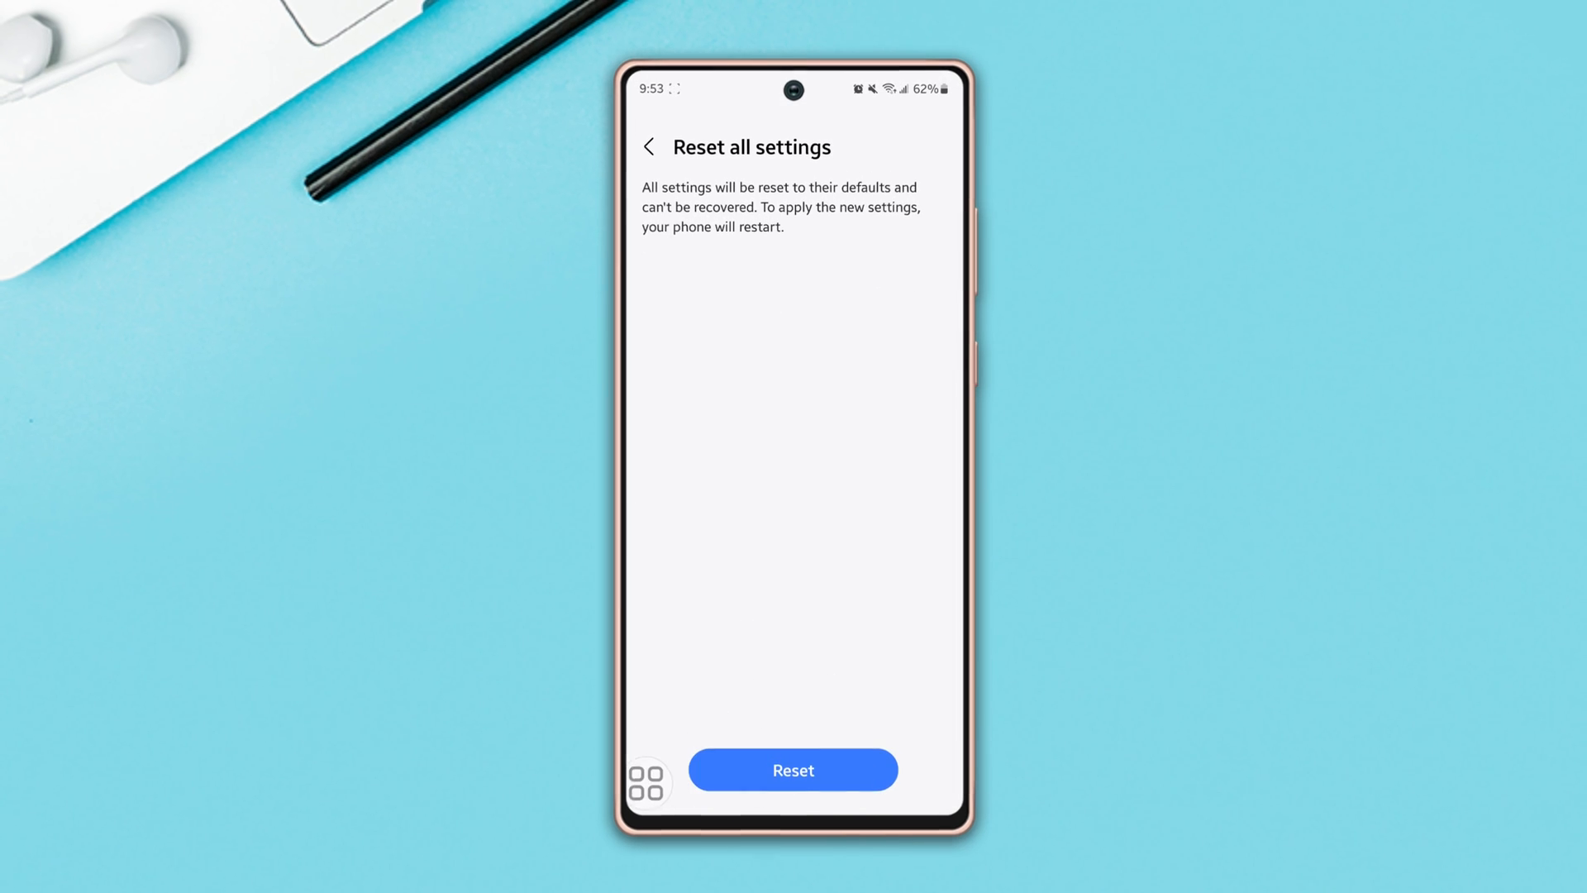
click(648, 145)
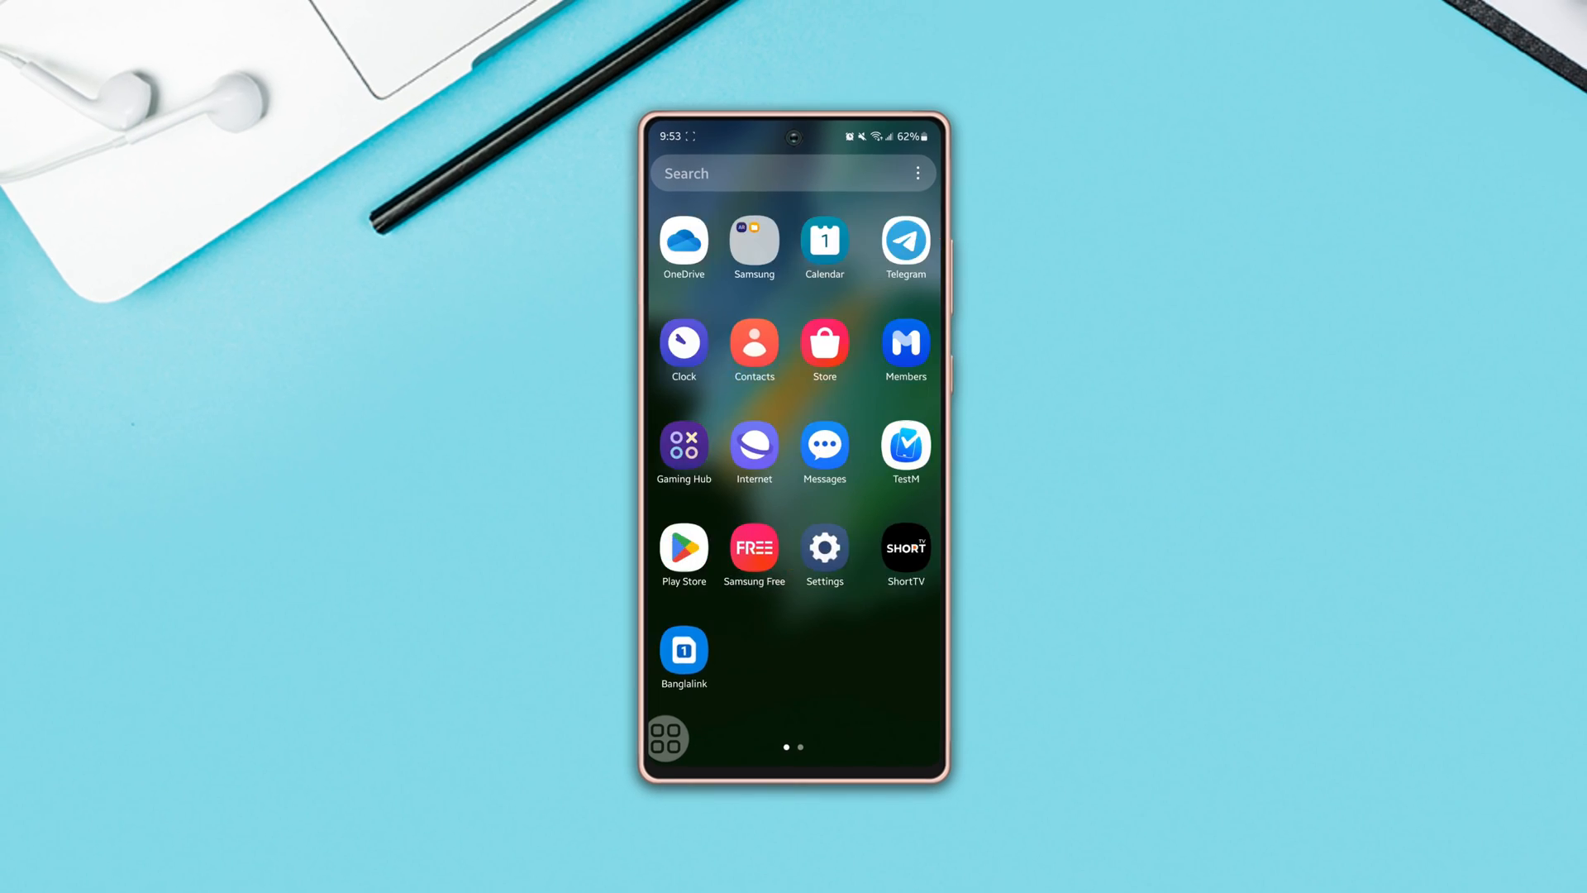
scroll(left, 3)
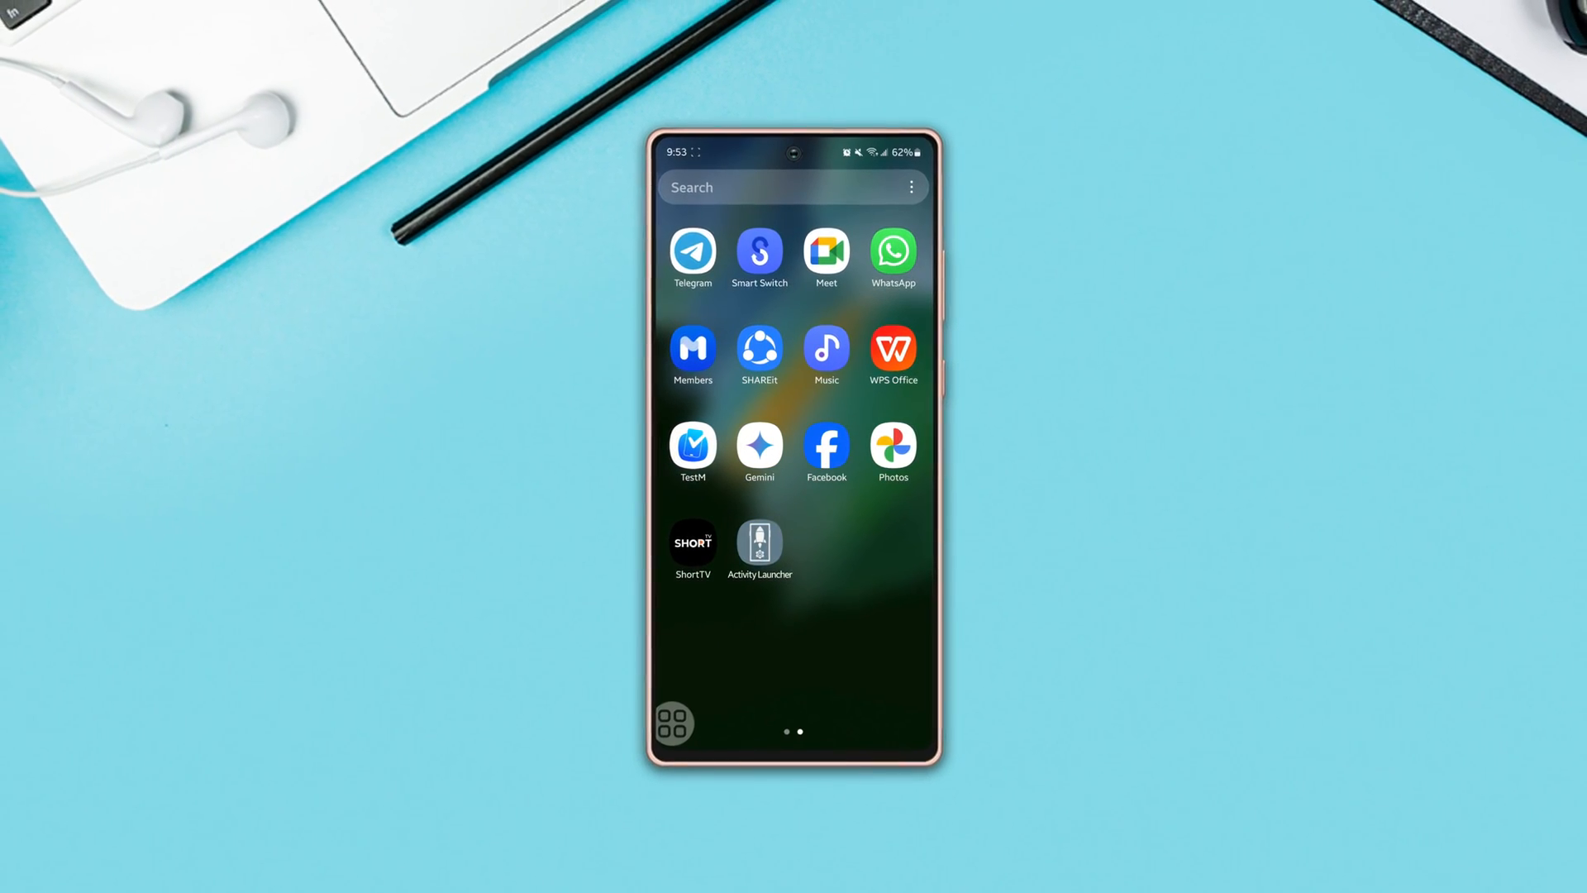